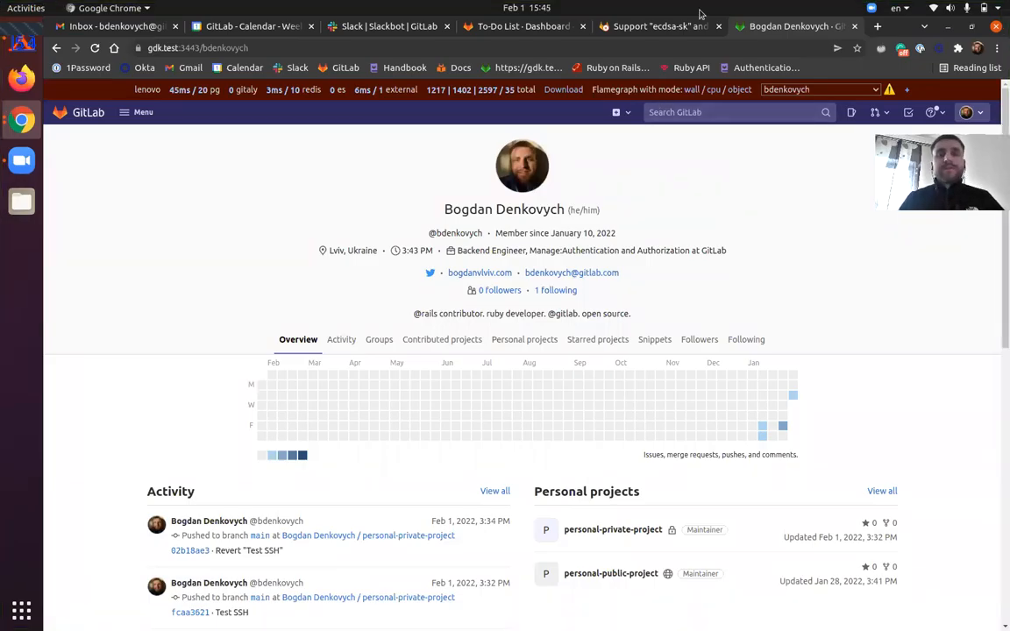
Step: Show the ecdsa-sk/ed25519-sk merge request and bring up the OpenSSH 8.2 release-notes link menu
click(657, 26)
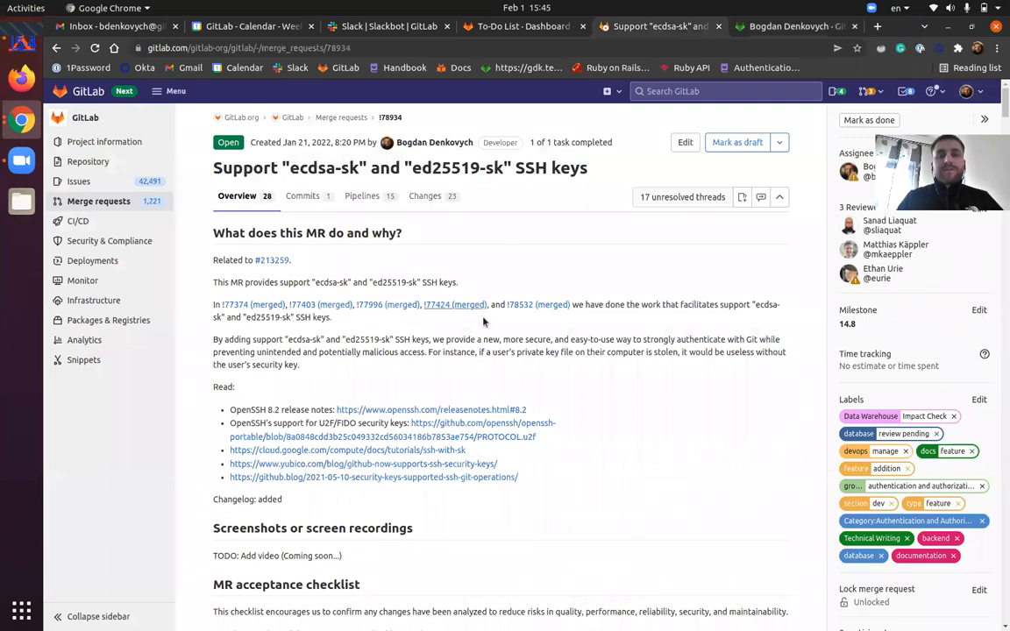
right_click(431, 410)
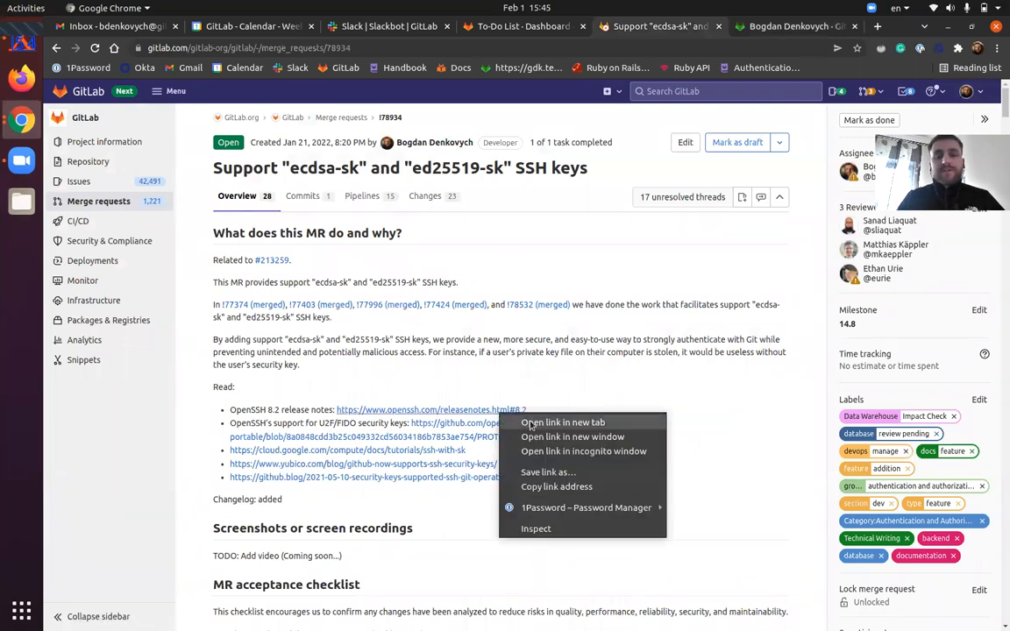
Step: Read the OpenSSH 8.2 FIDO/U2F Support section in a new tab, then return to GitLab
click(561, 422)
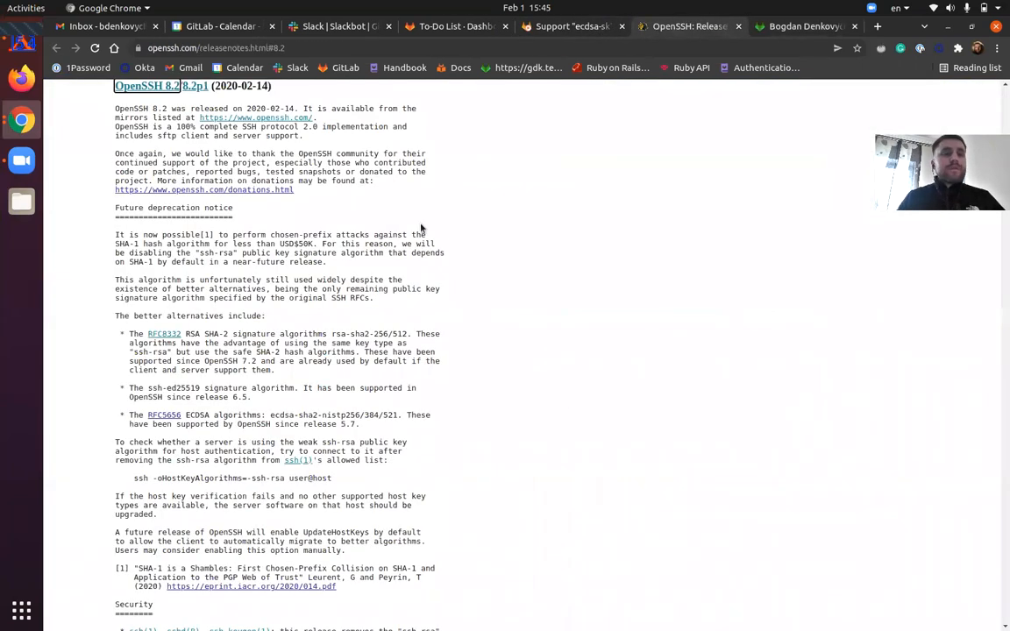
scroll(down, 3)
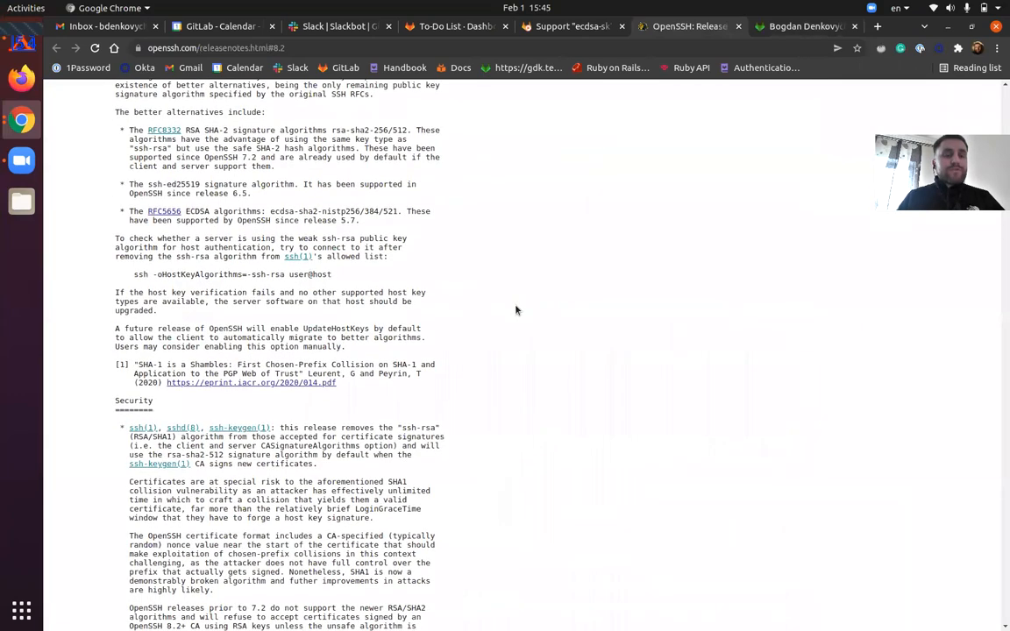
scroll(down, 3)
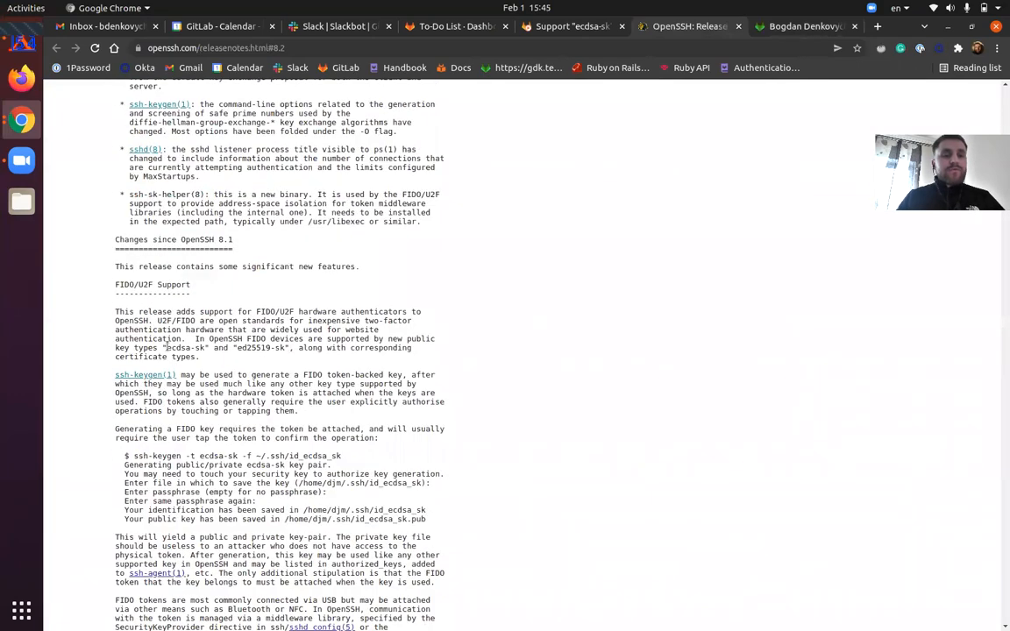
drag(163, 348, 292, 348)
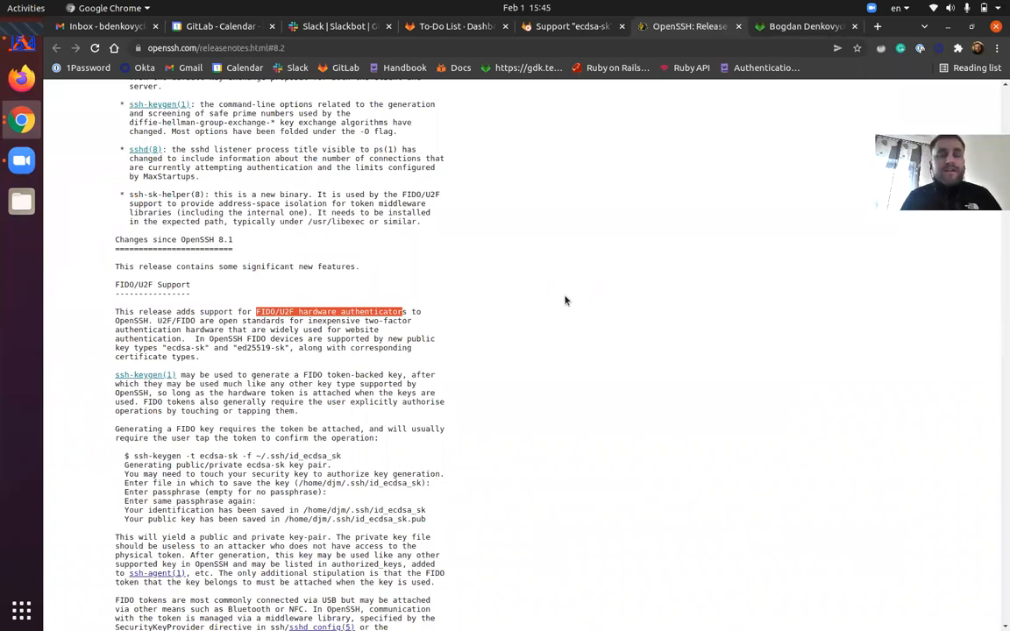
mouse_move(644, 107)
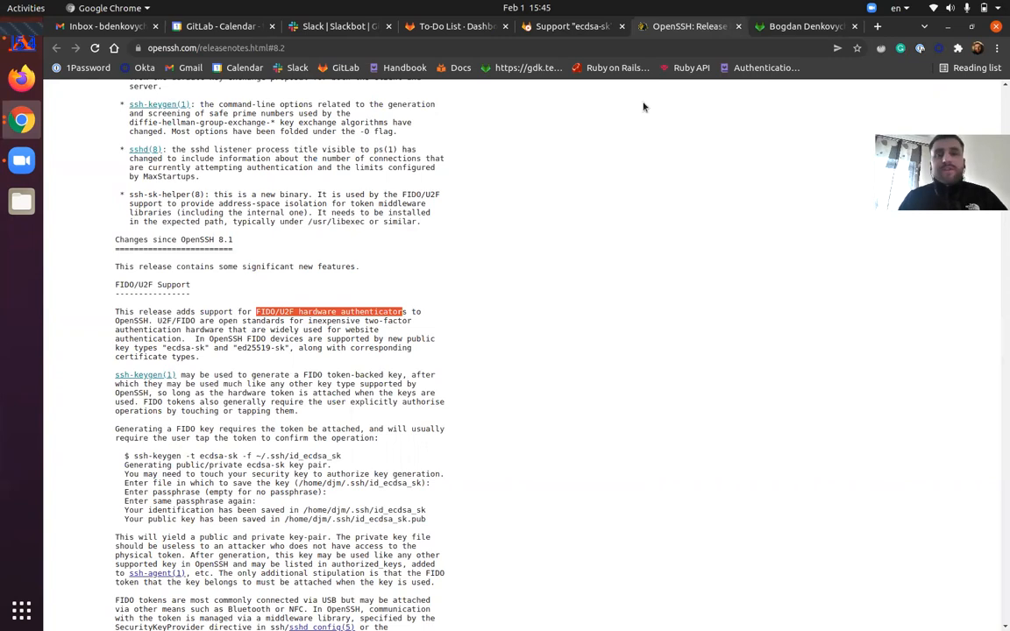
click(571, 25)
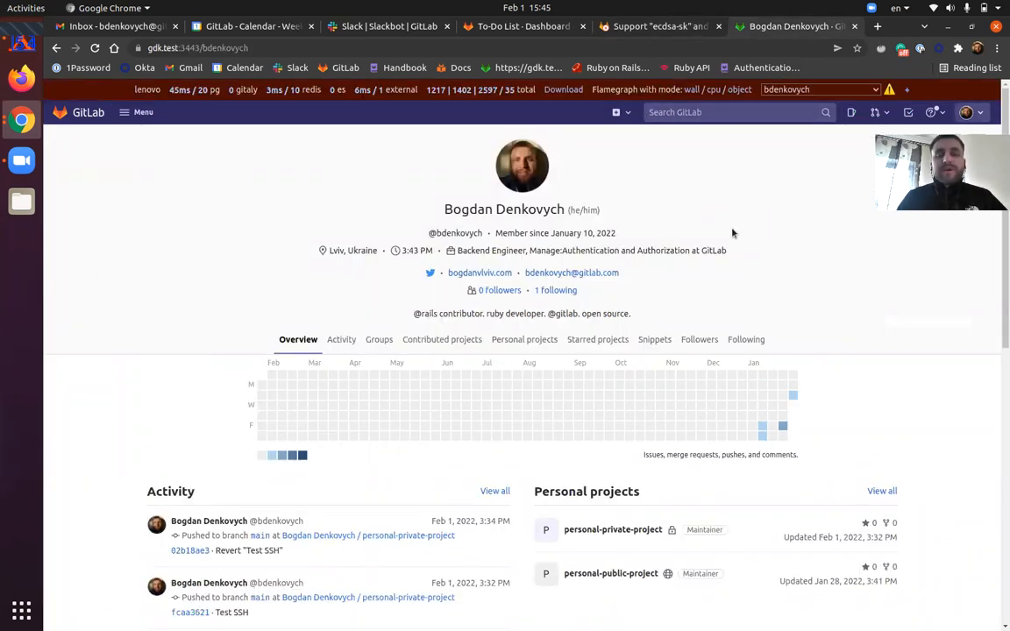
mouse_move(701, 229)
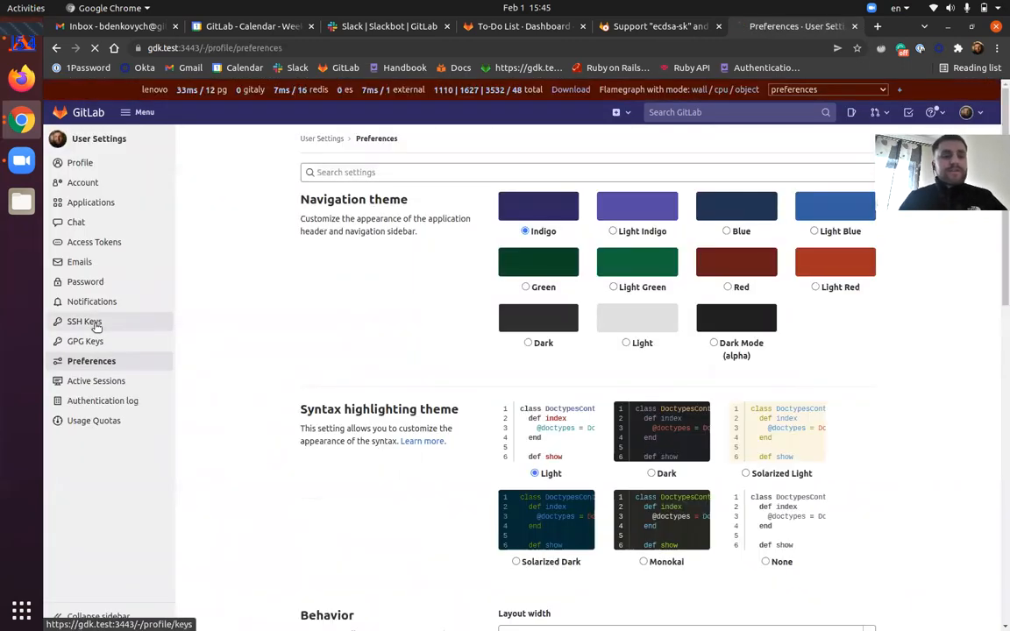
Step: Open SSH Keys settings and view the two existing keys, including an ecdsa_sk key
click(85, 321)
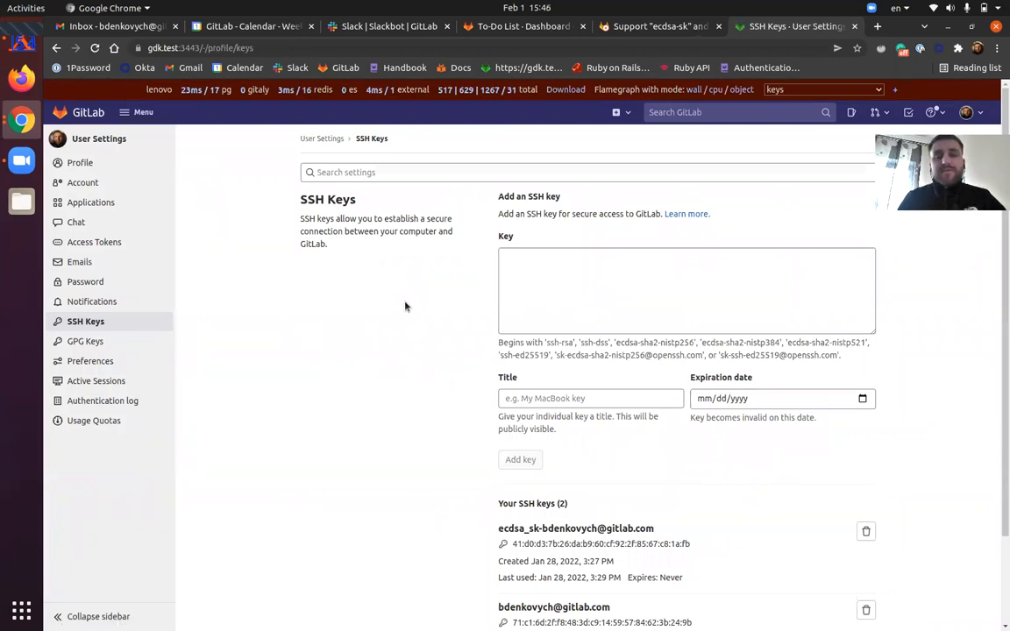
scroll(down, 3)
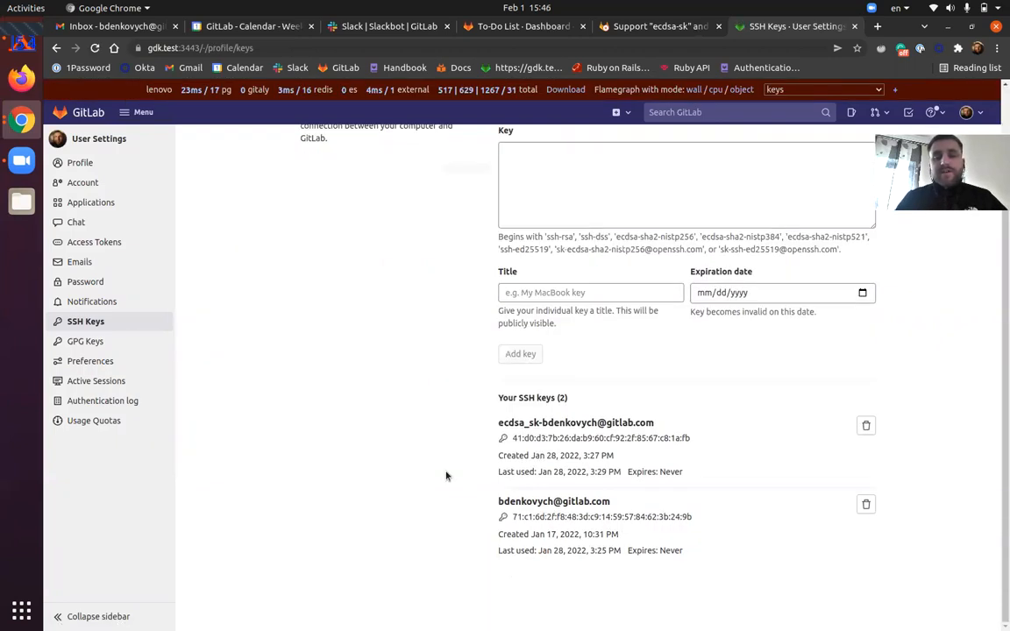
mouse_move(575, 422)
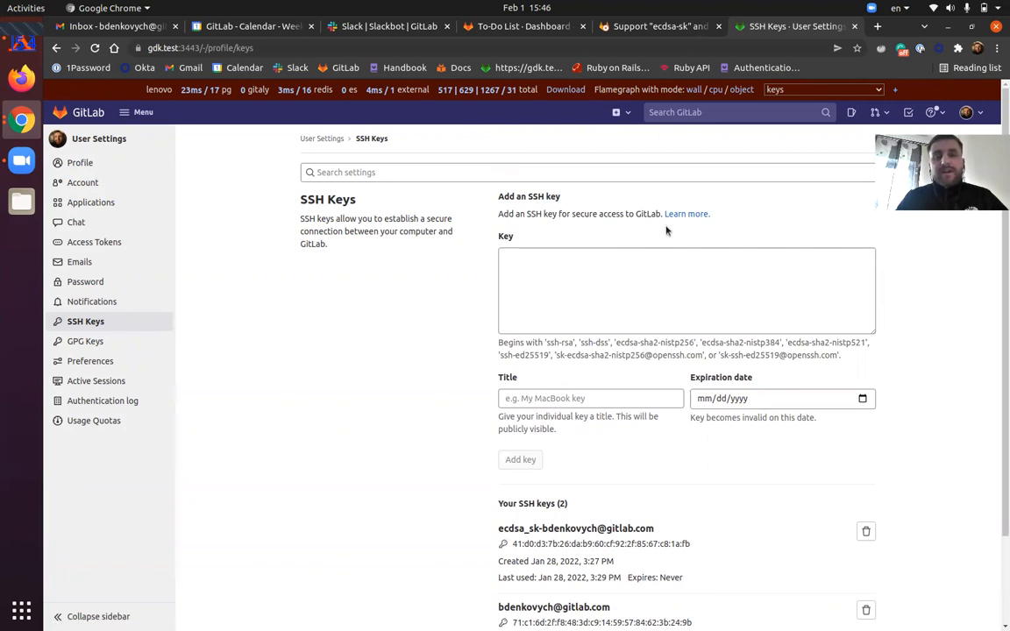
mouse_move(688, 218)
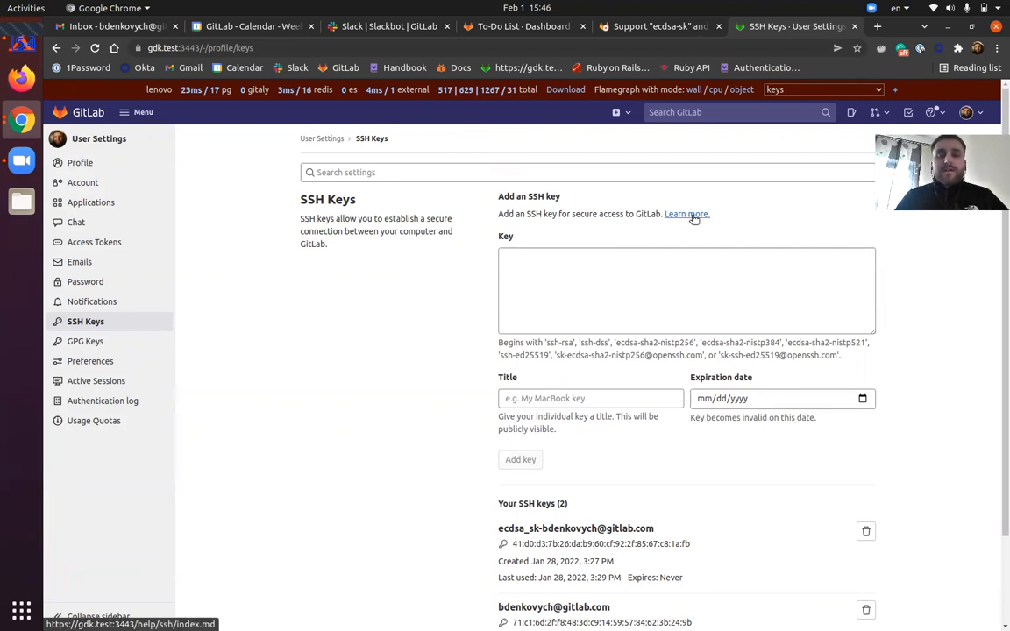
Step: Open the SSH keys help page in a new tab at the FIDO/U2F key generation section
right_click(685, 213)
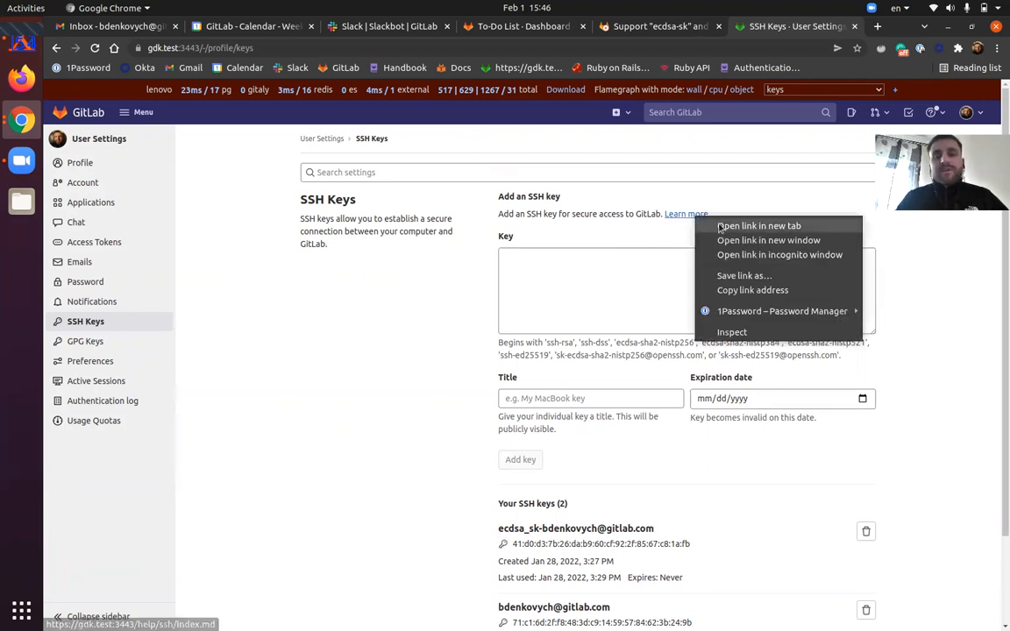
click(759, 226)
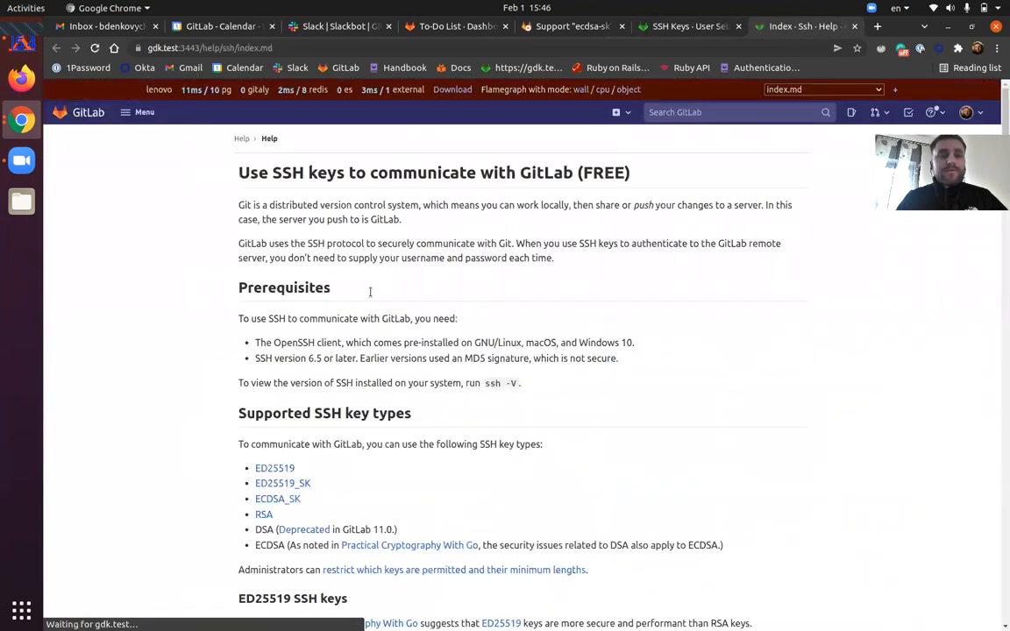
scroll(down, 3)
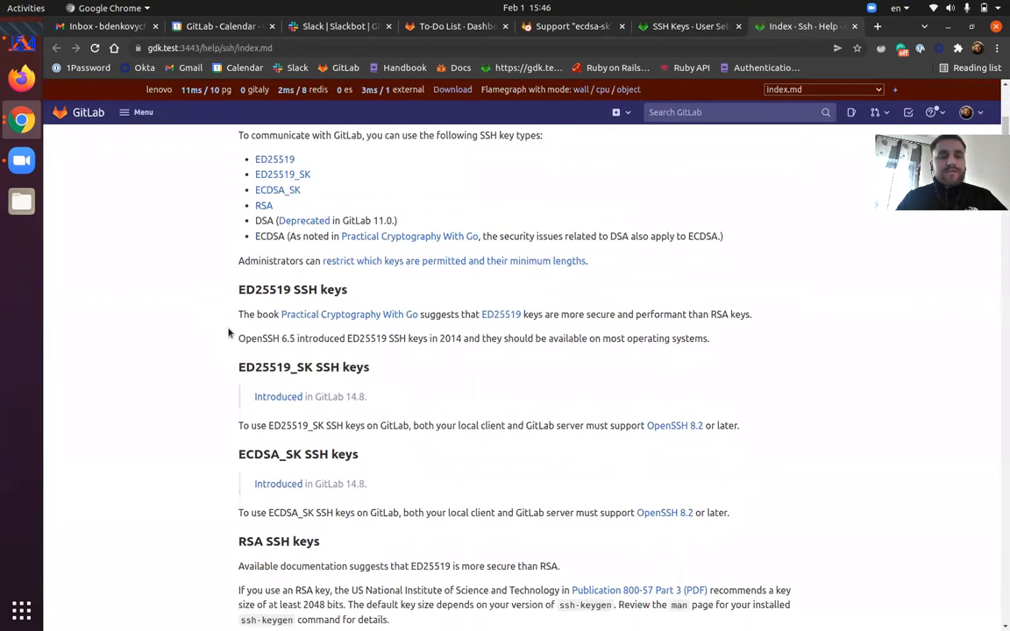
scroll(down, 3)
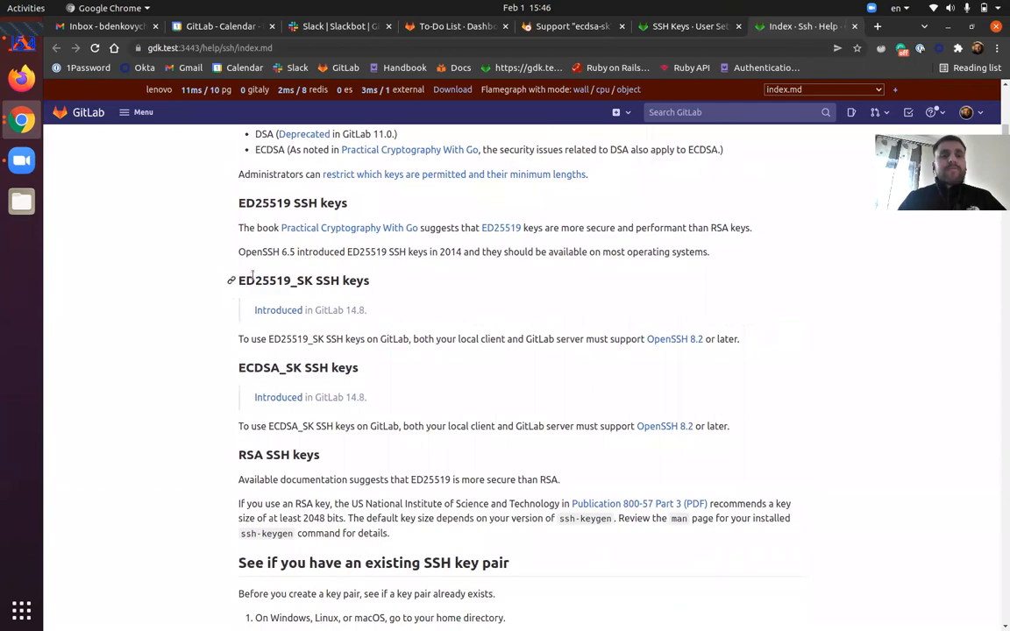
scroll(down, 3)
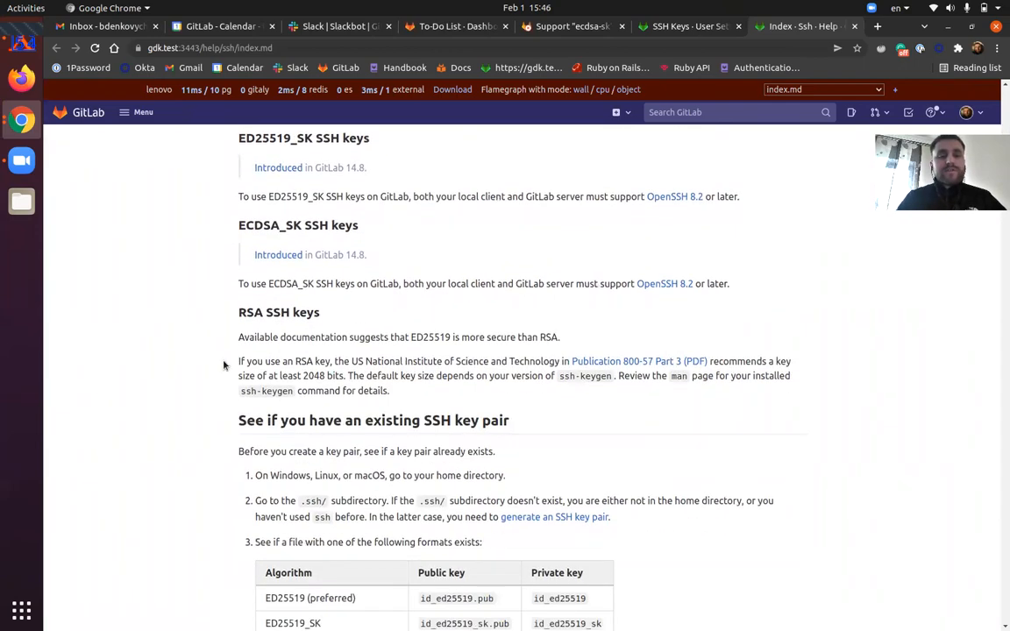
scroll(down, 3)
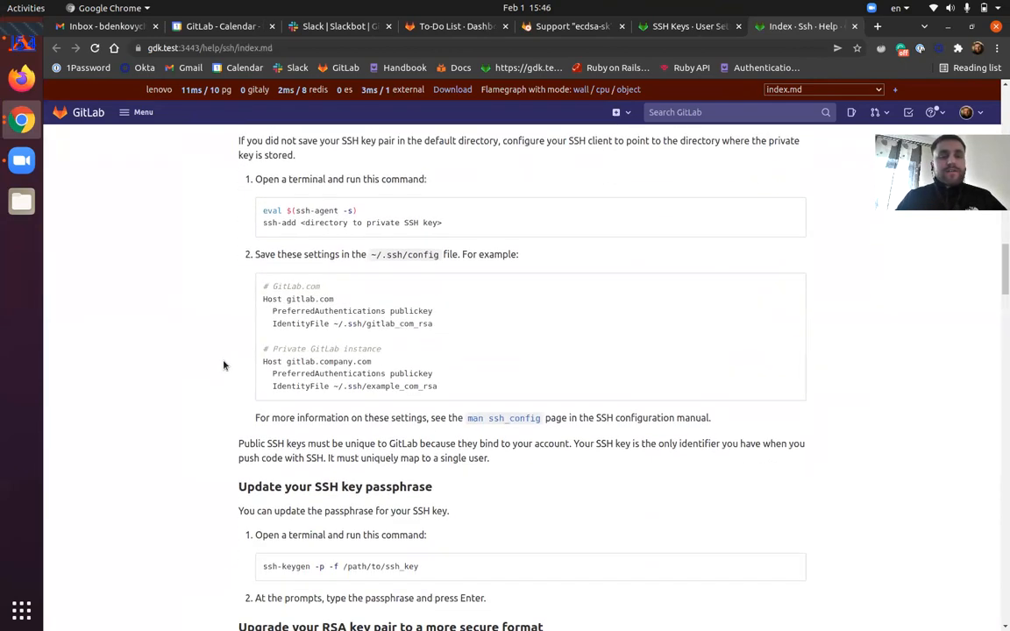
scroll(down, 3)
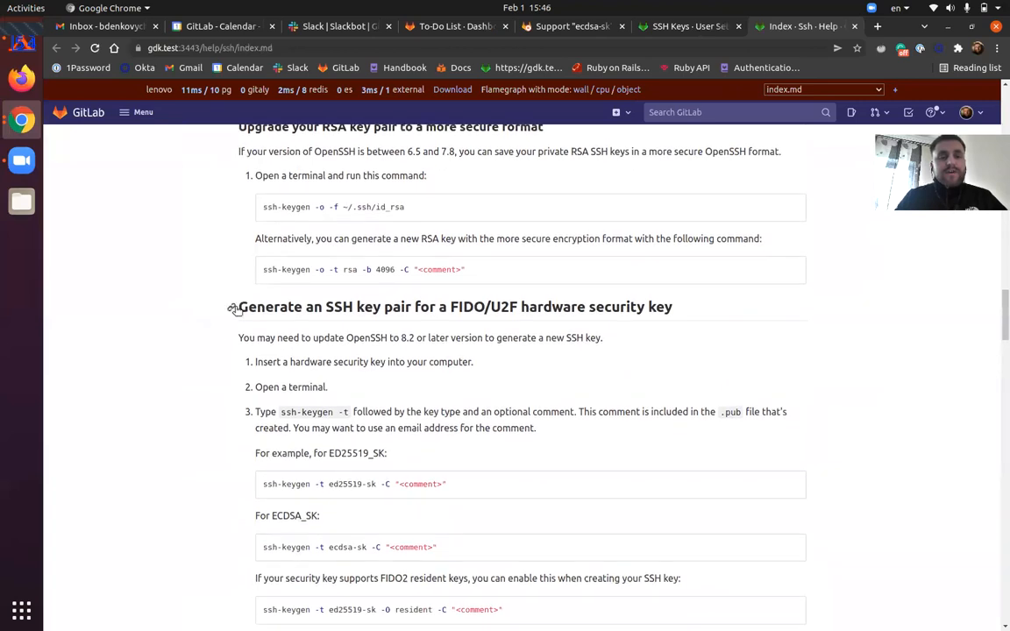
click(231, 307)
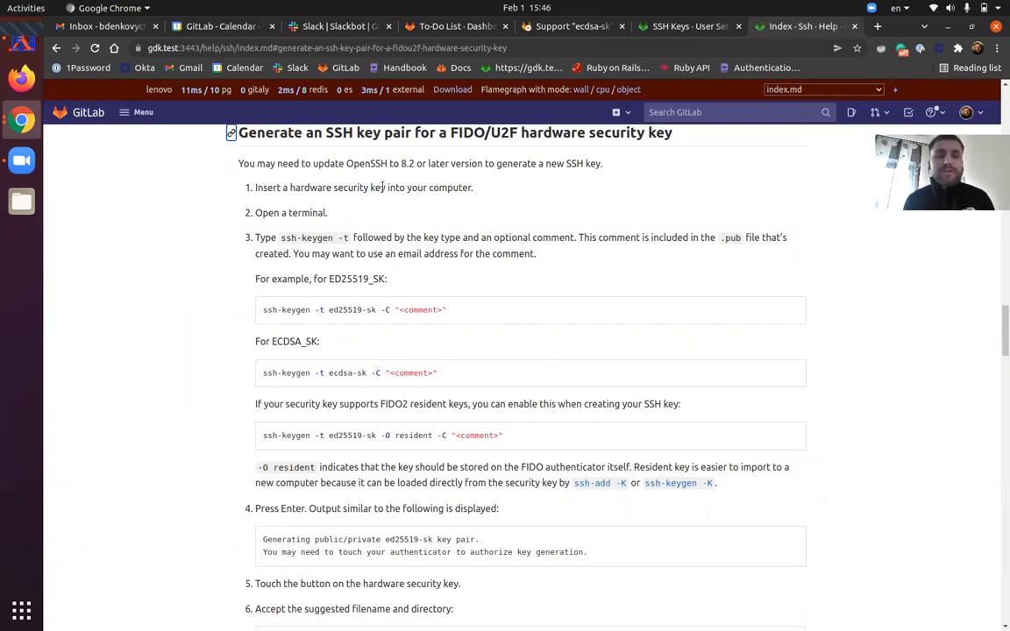
mouse_move(338, 199)
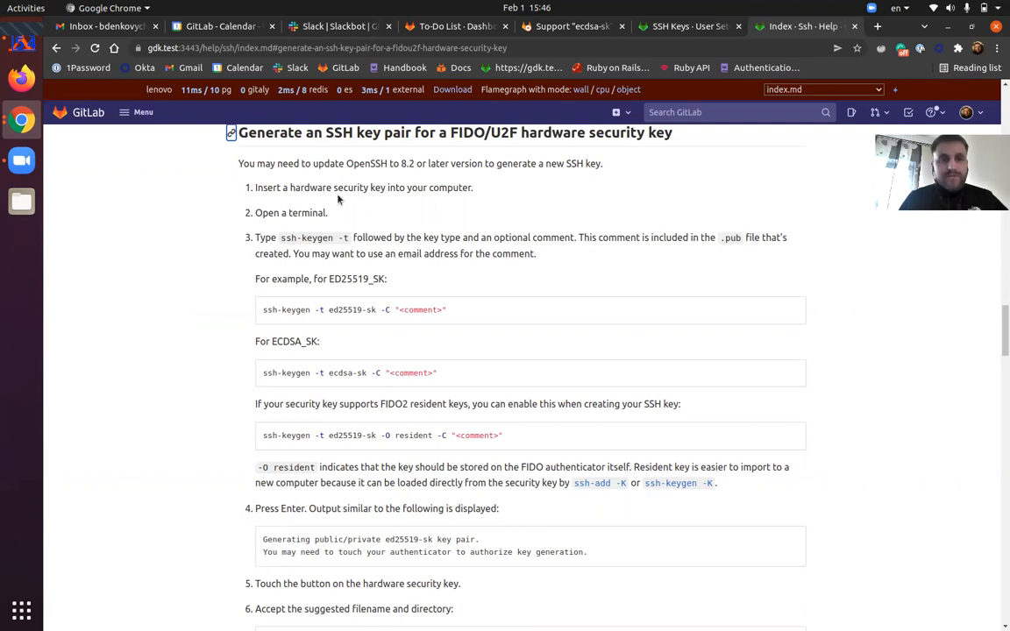
mouse_move(462, 197)
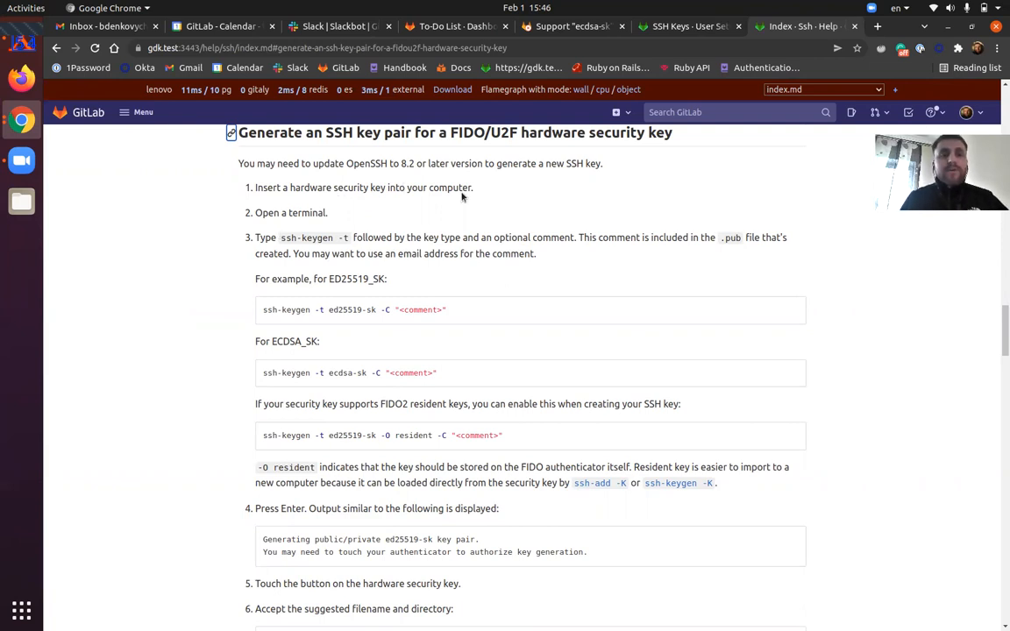
mouse_move(456, 187)
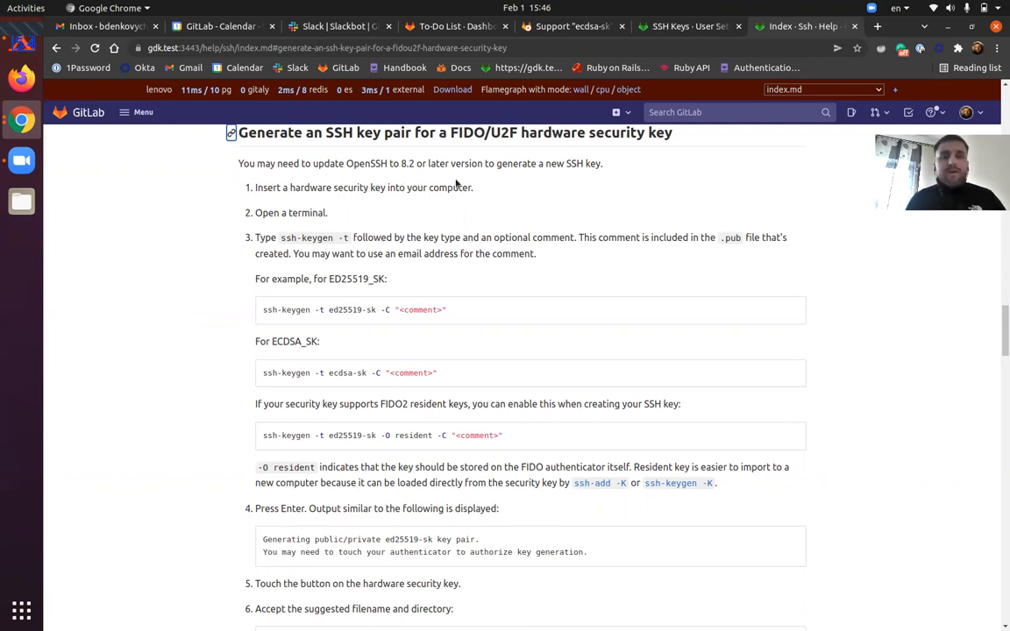
mouse_move(495, 186)
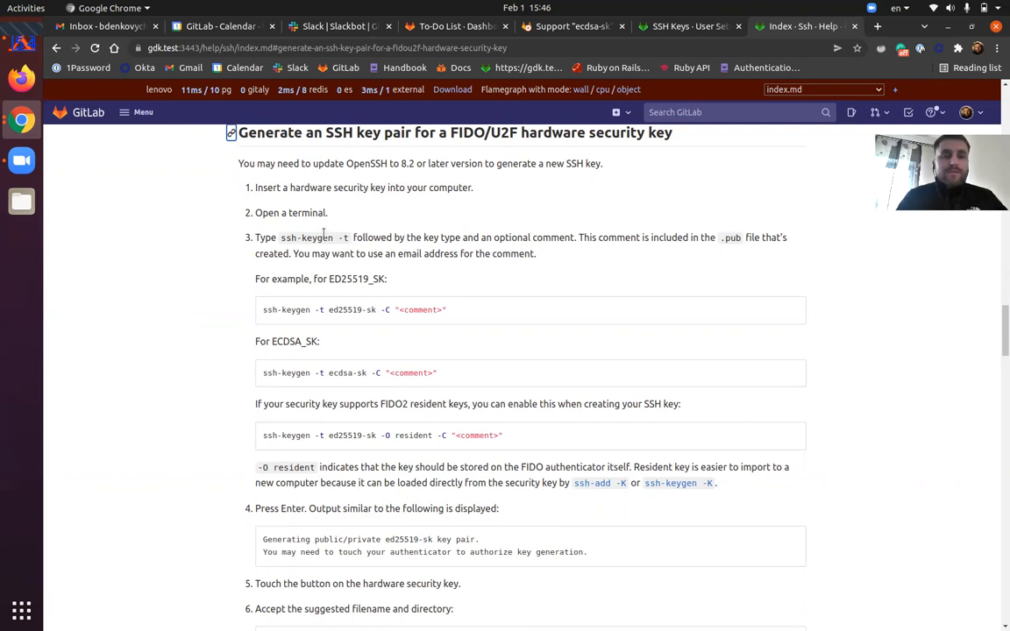
scroll(down, 3)
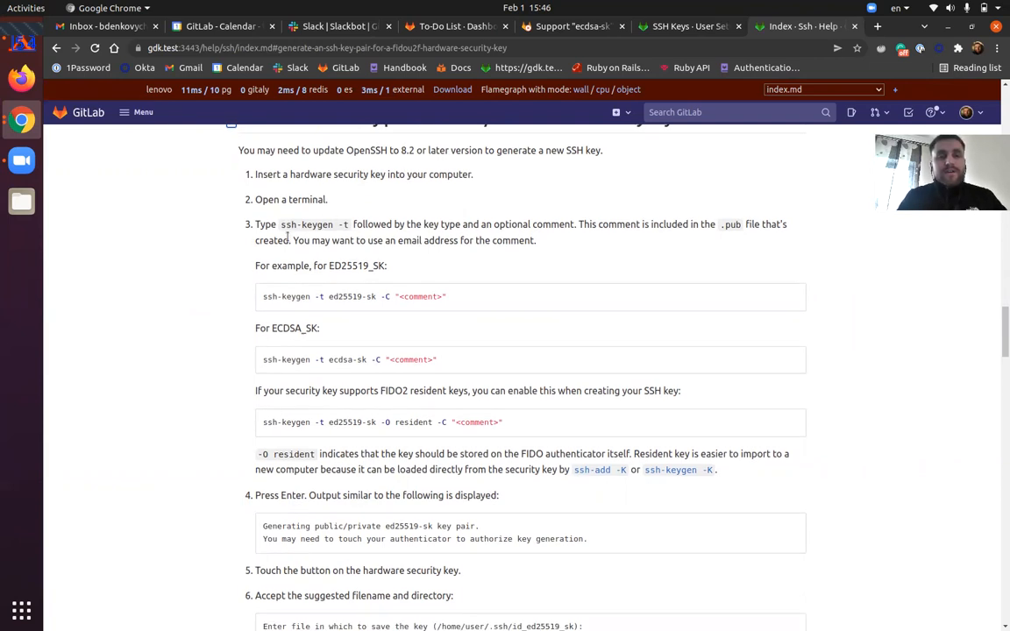
scroll(down, 3)
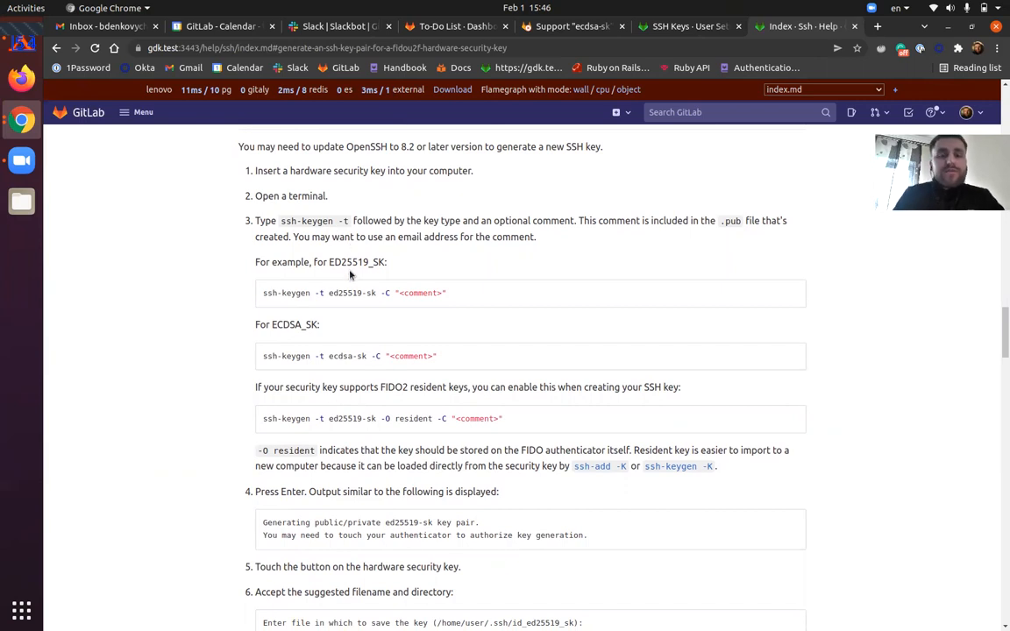
mouse_move(311, 293)
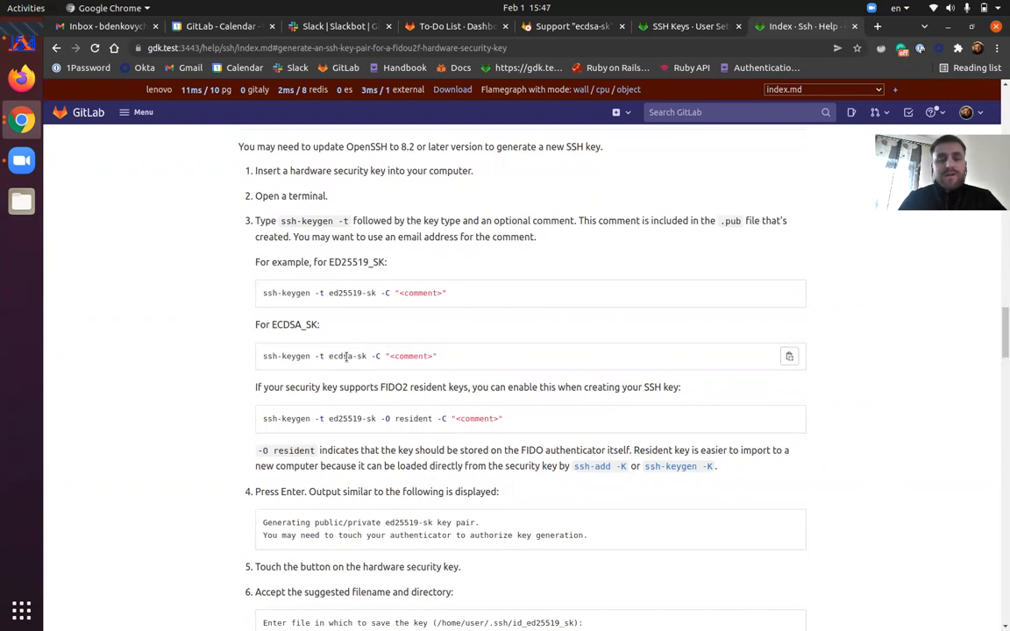
scroll(down, 3)
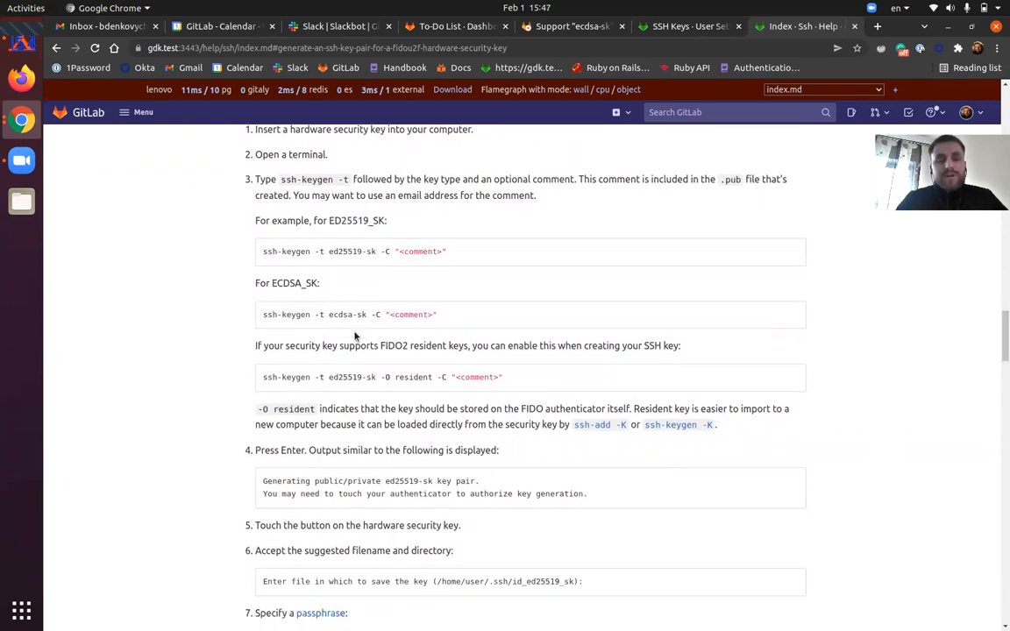
scroll(down, 3)
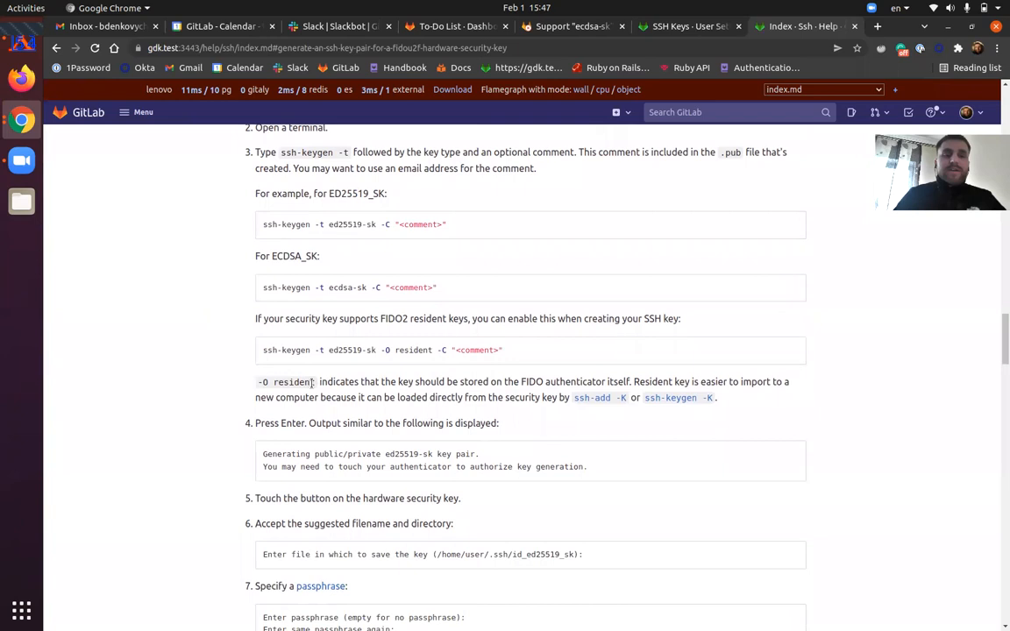
scroll(down, 3)
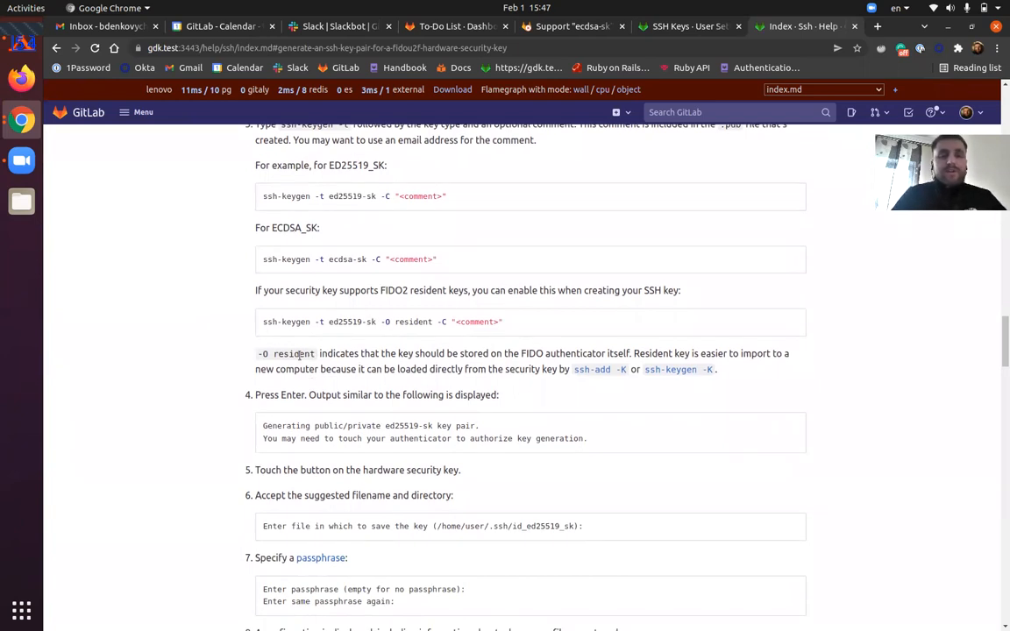
mouse_move(340, 352)
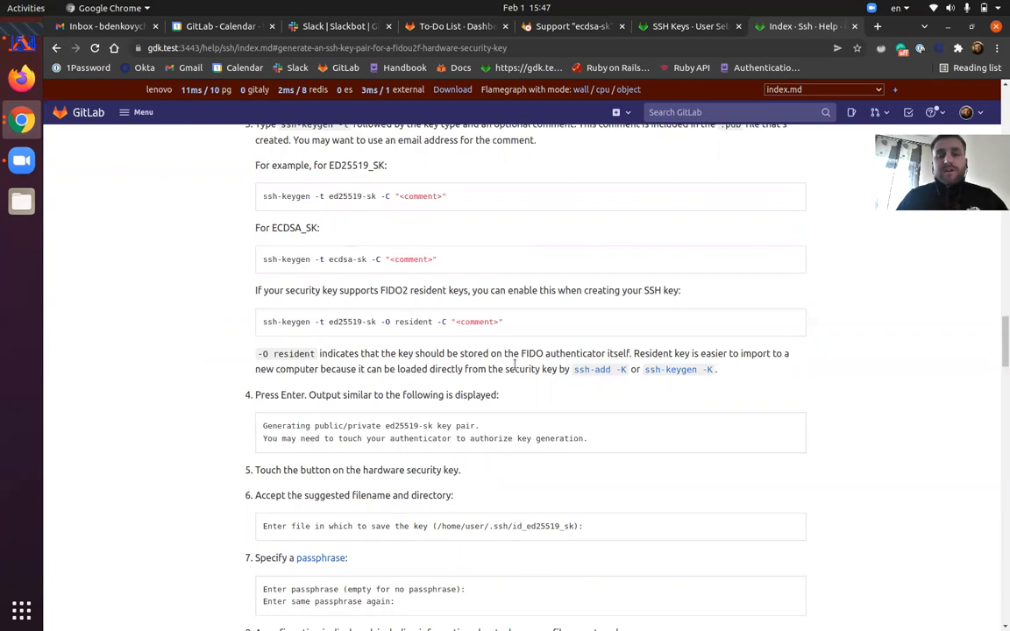
Step: Scroll the help page and follow 'Add the public SSH key to your GitLab account'
scroll(down, 3)
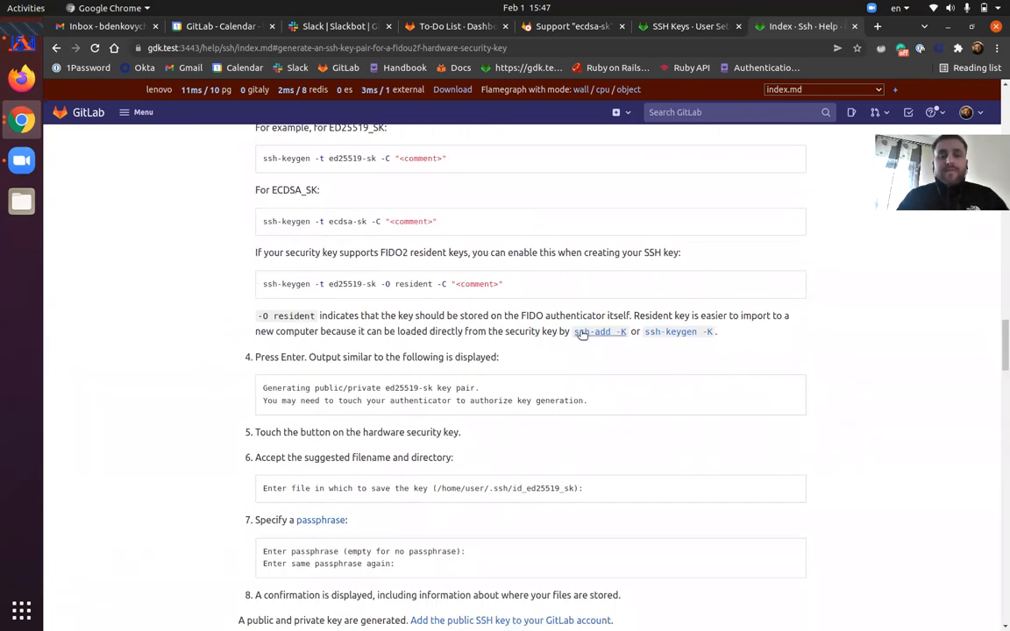
scroll(down, 3)
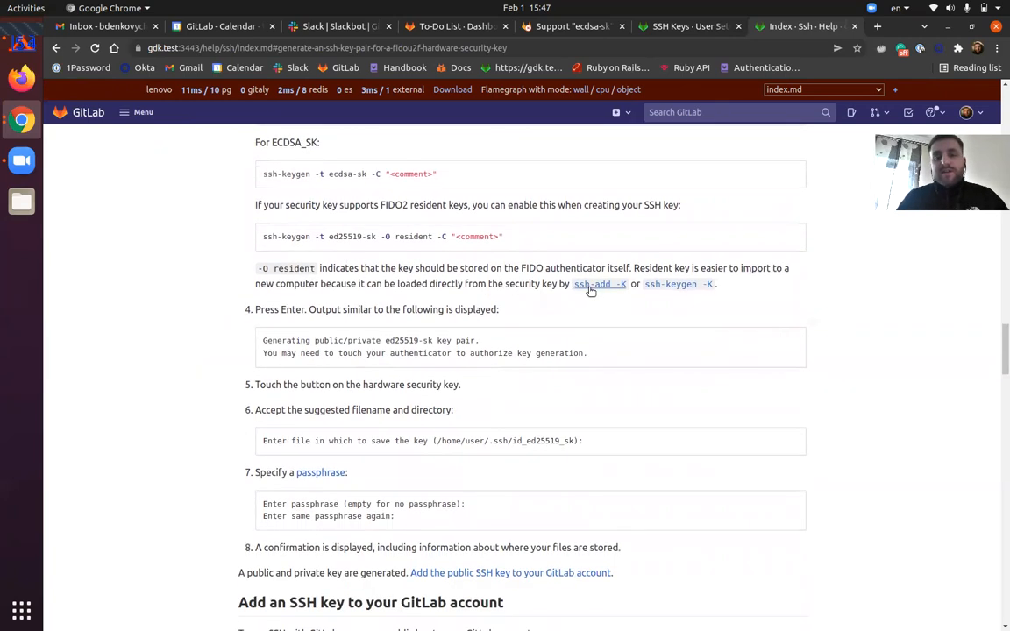
mouse_move(678, 284)
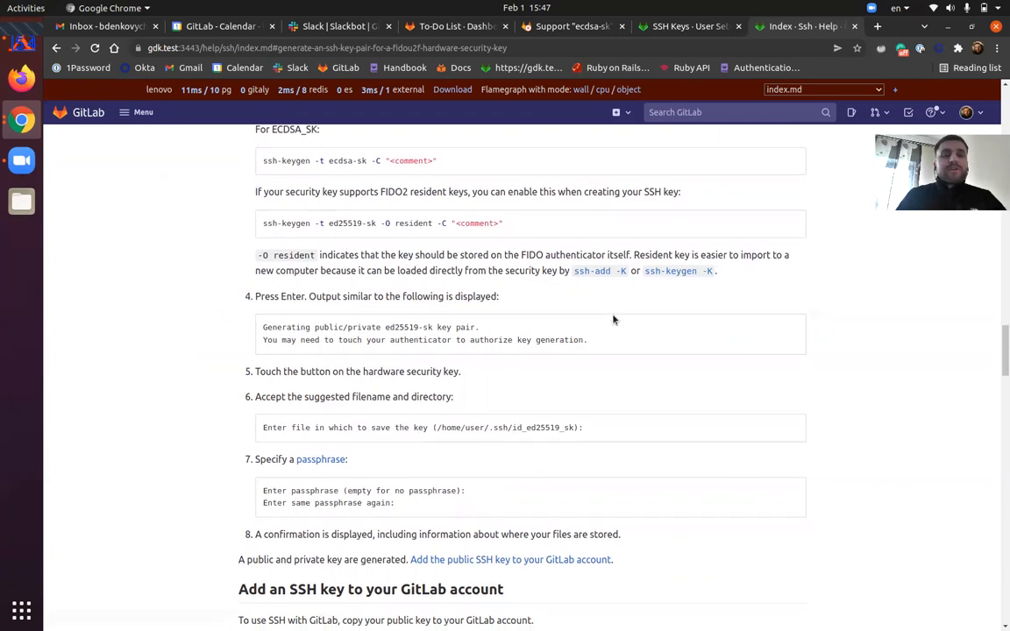
scroll(down, 3)
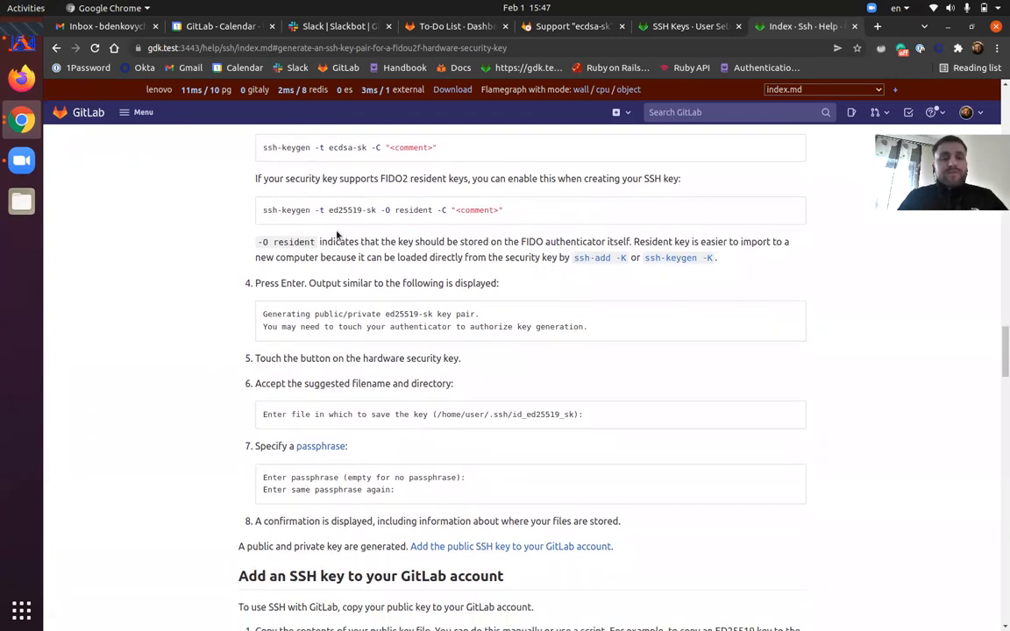
mouse_move(327, 221)
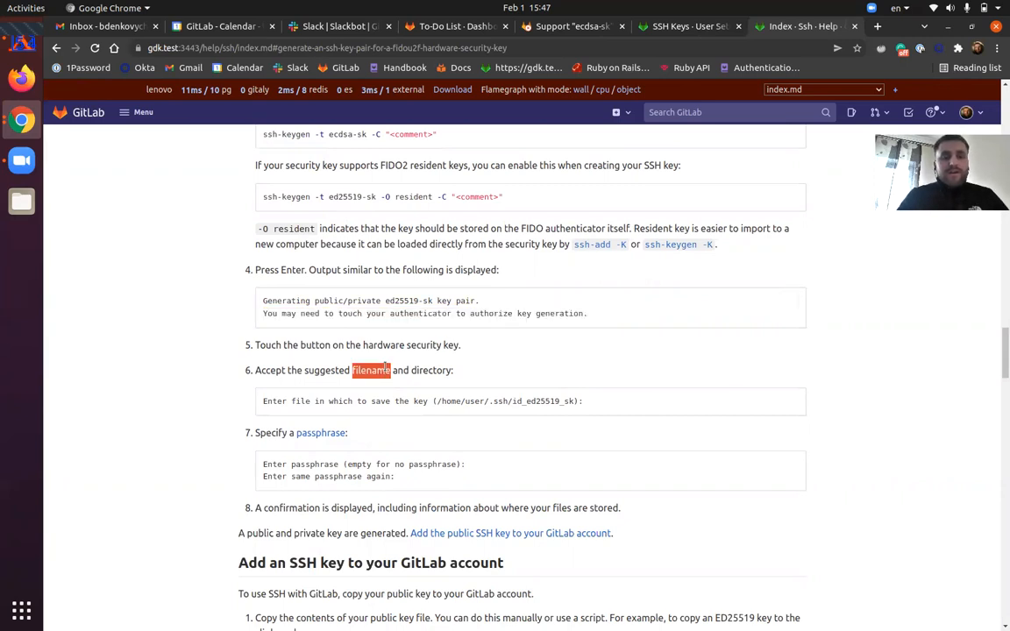
scroll(down, 3)
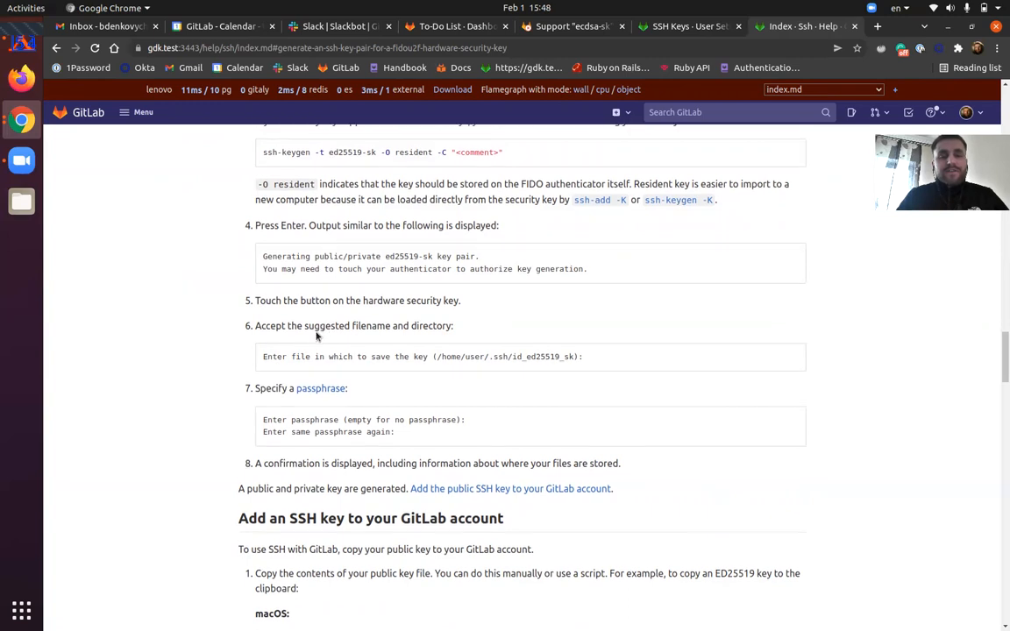
scroll(down, 3)
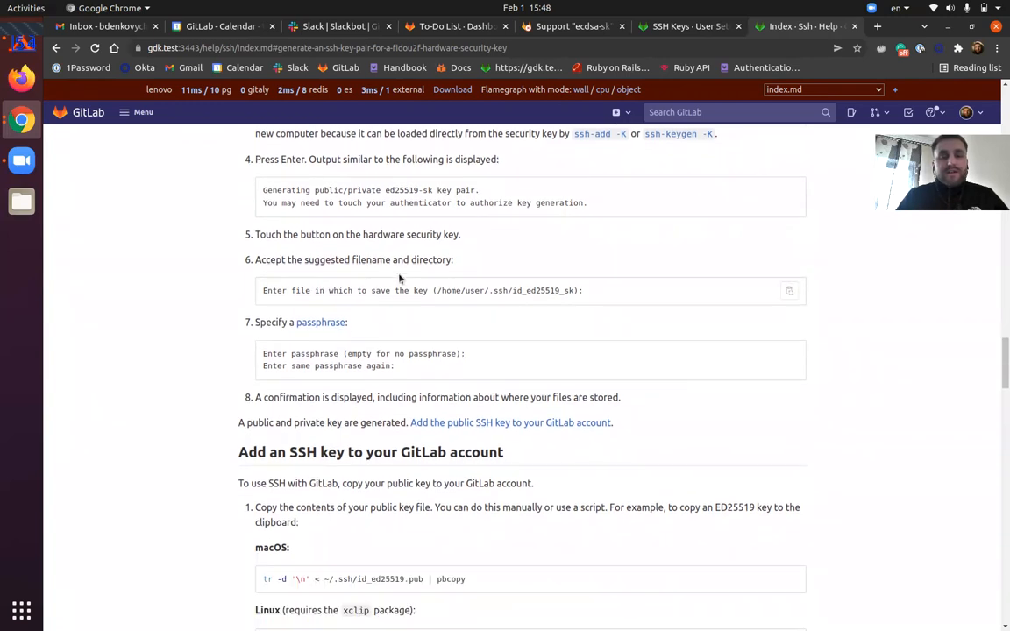
mouse_move(322, 322)
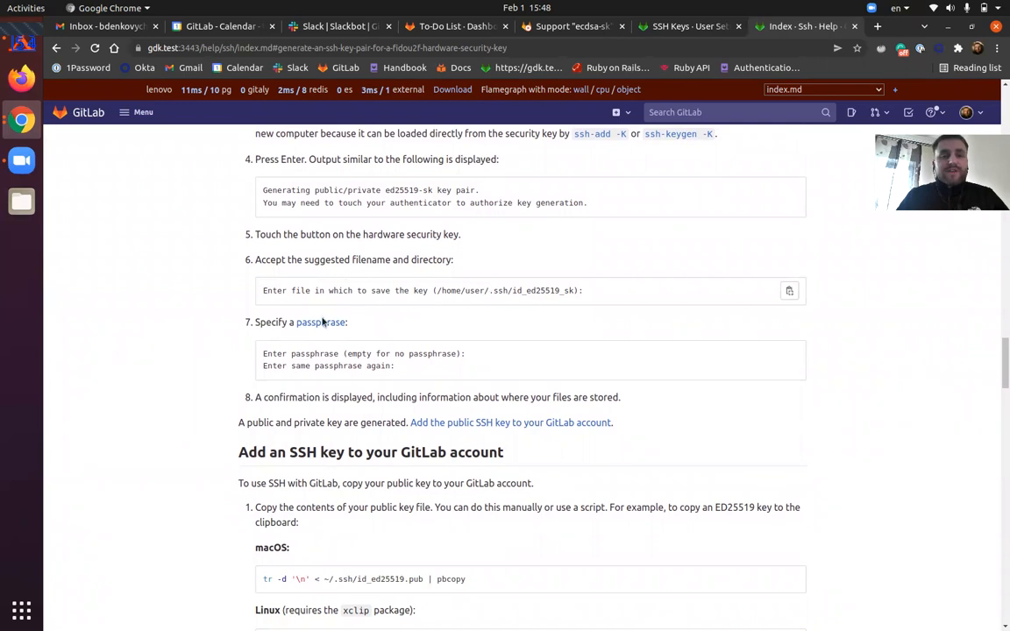
scroll(down, 3)
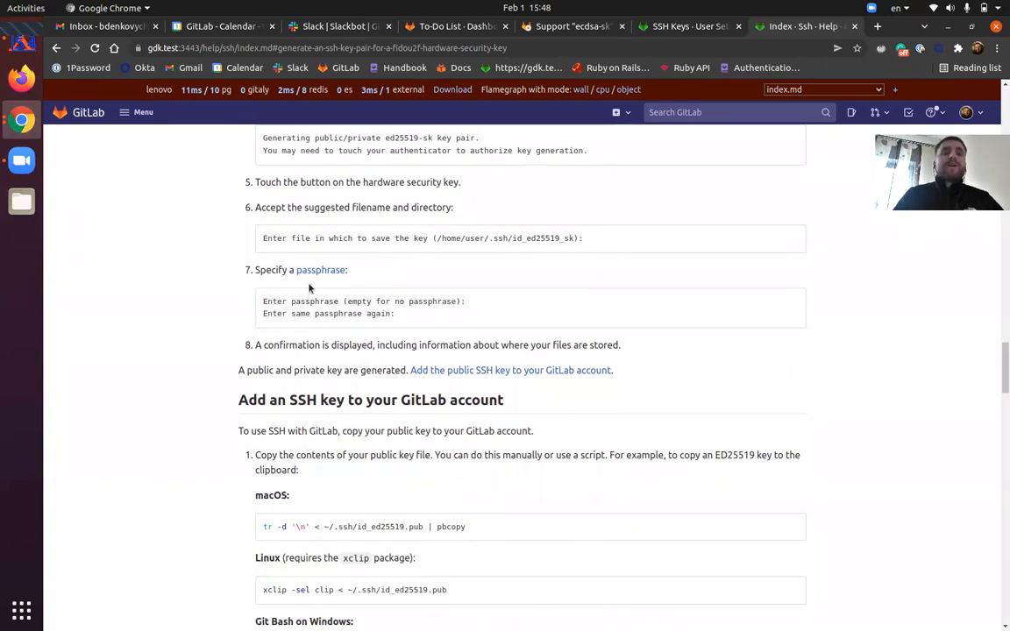
scroll(down, 3)
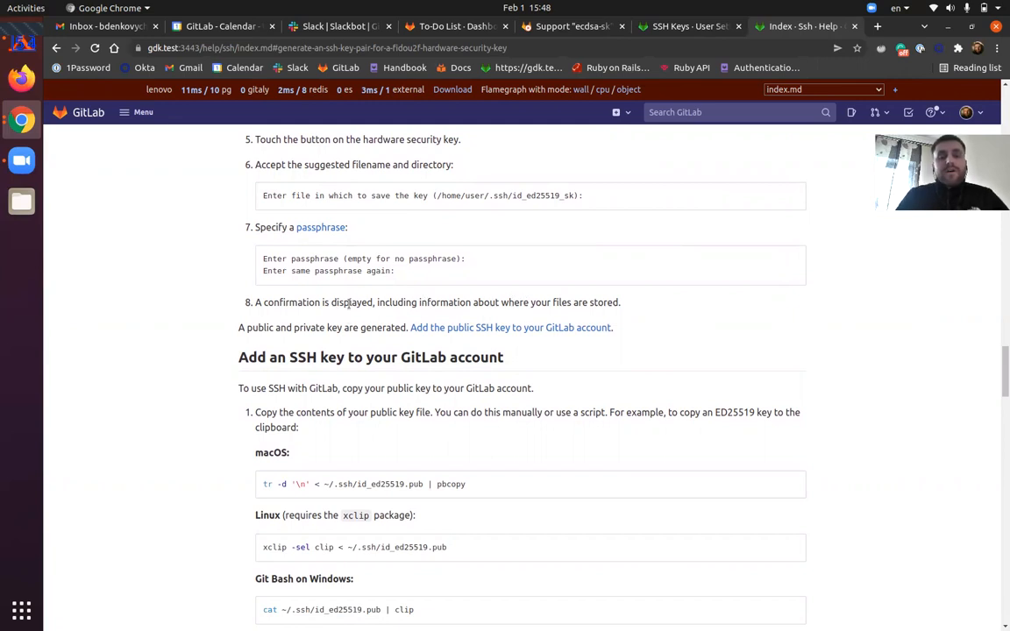
mouse_move(561, 327)
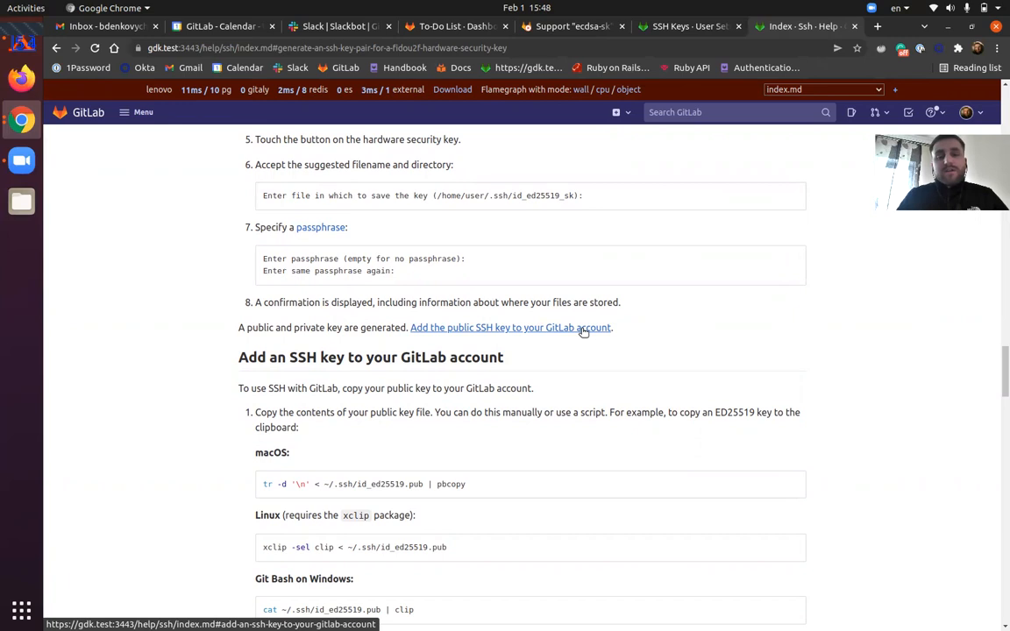
click(509, 327)
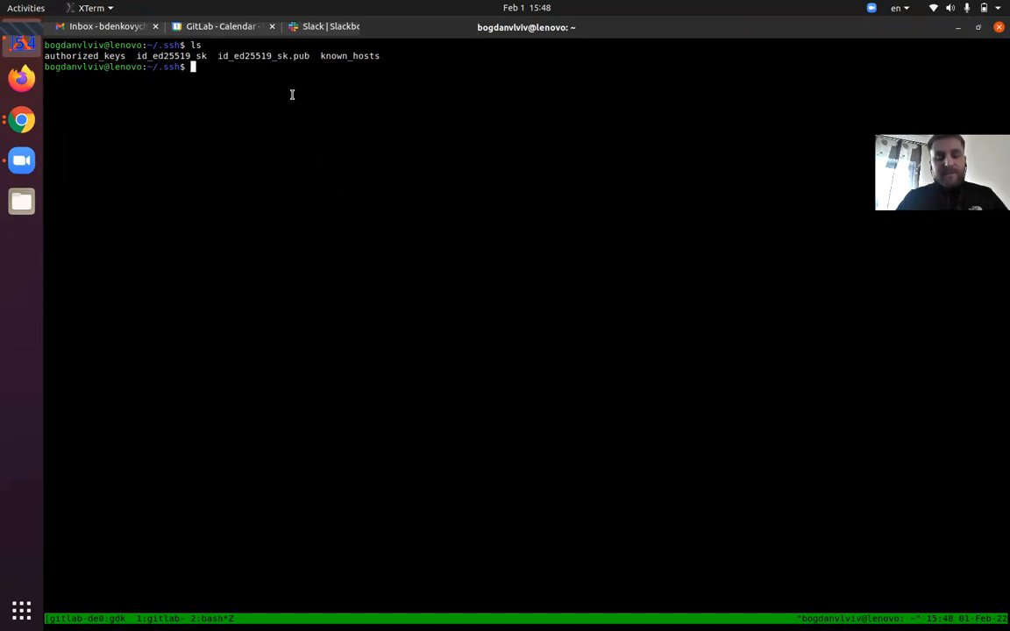
Step: Print the id_ed25519_sk.pub public key with cat
text(cat id_ed25519_sk.pub)
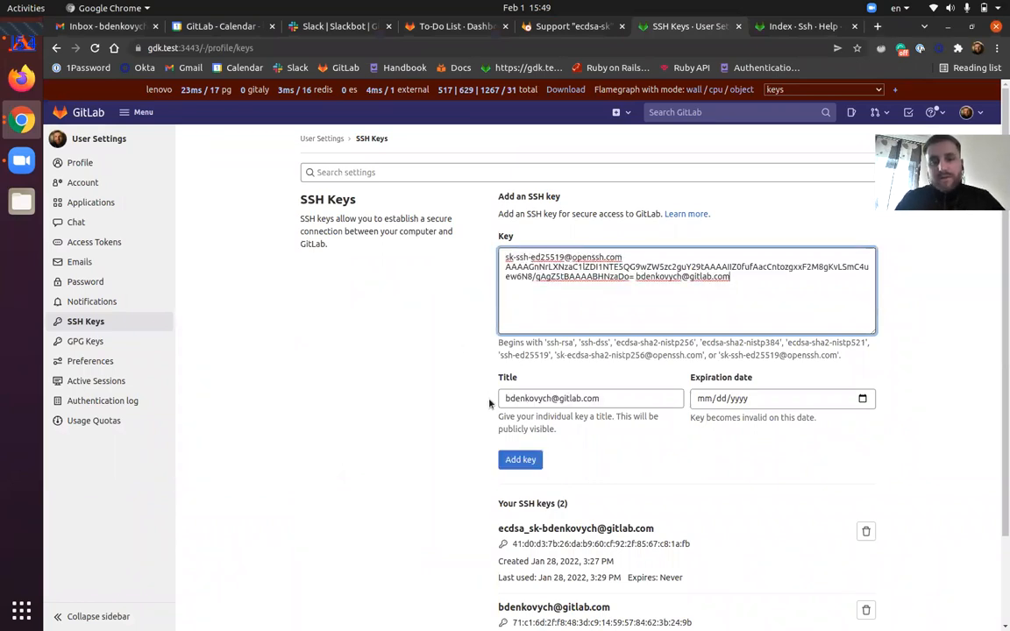
click(592, 398)
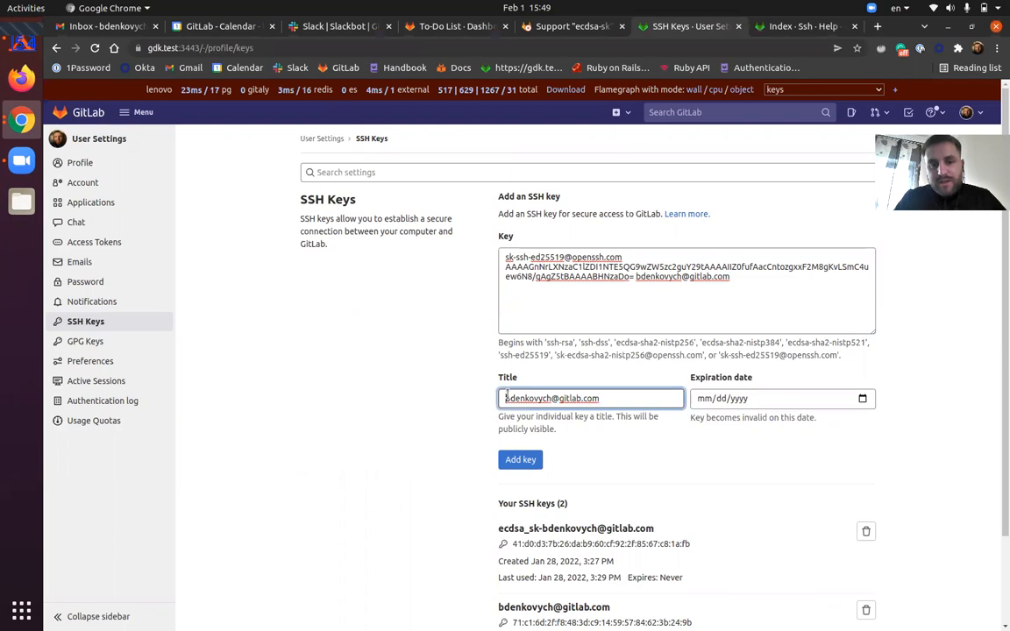
scroll(down, 3)
text(ed25519-)
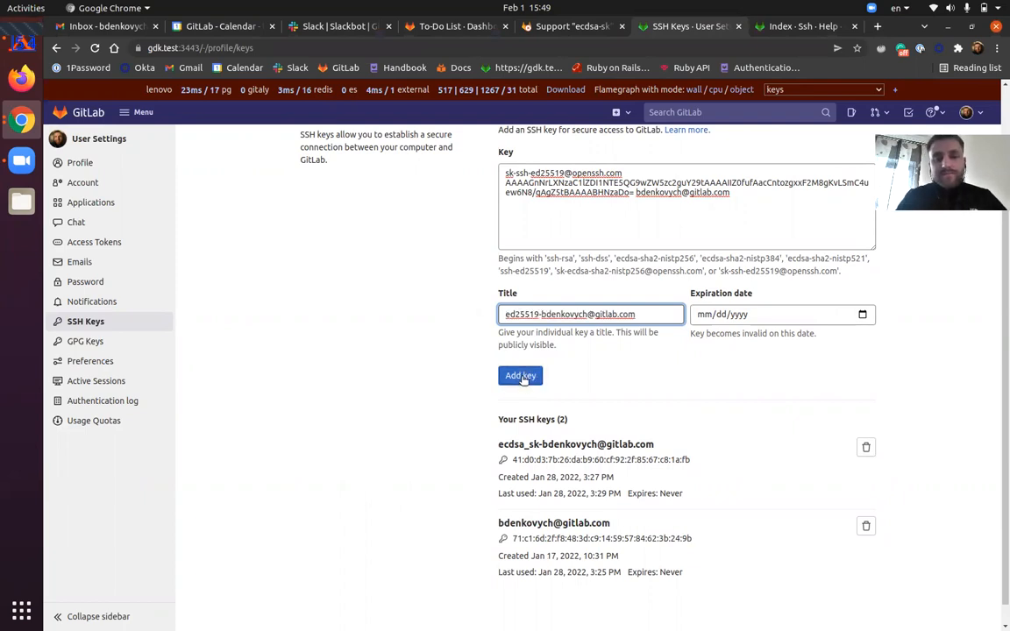
click(520, 375)
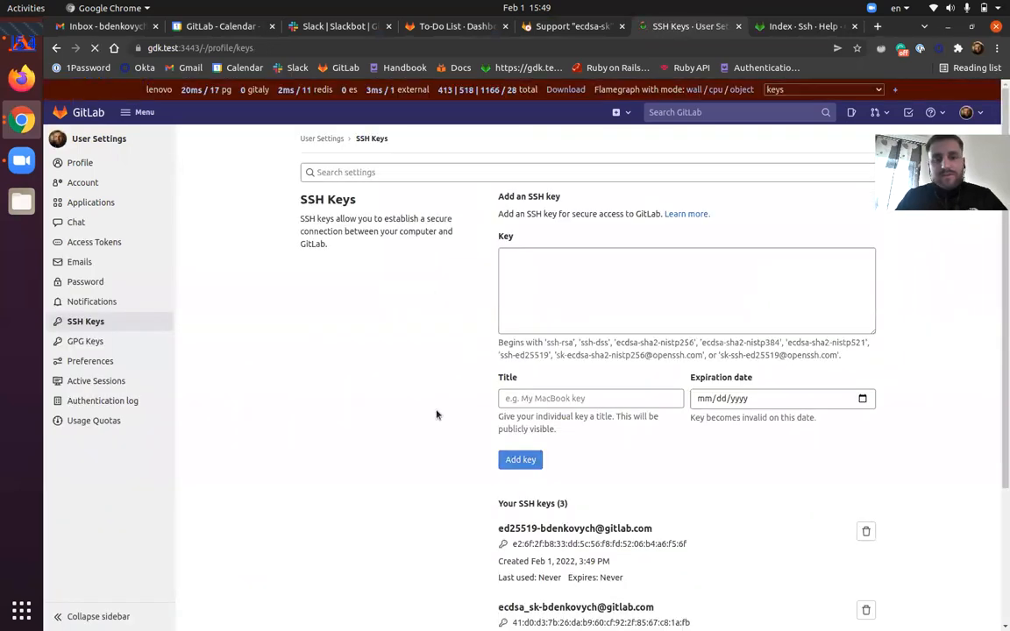
scroll(down, 3)
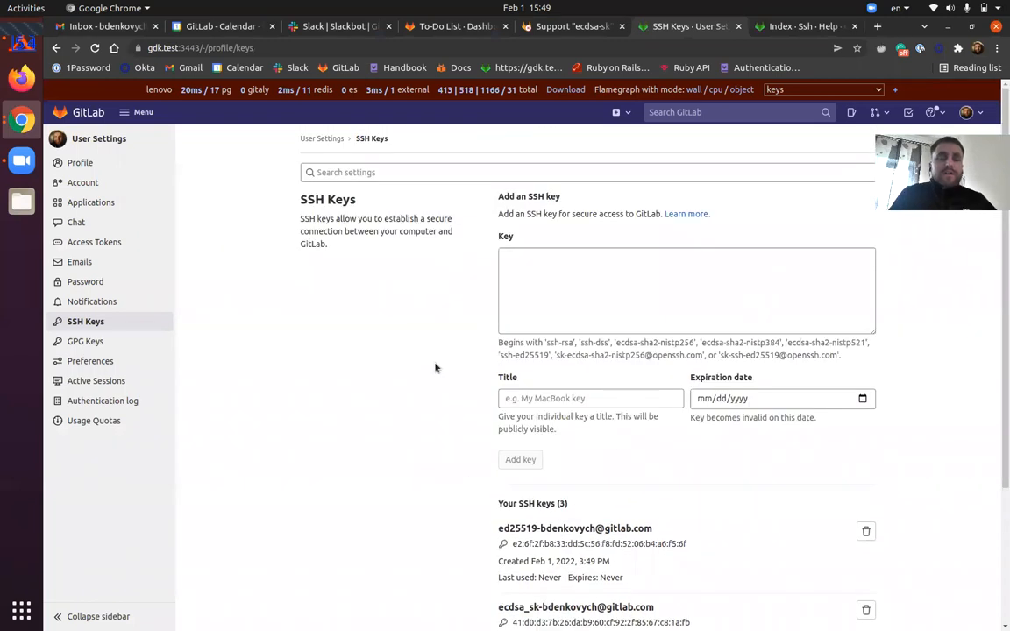
mouse_move(438, 323)
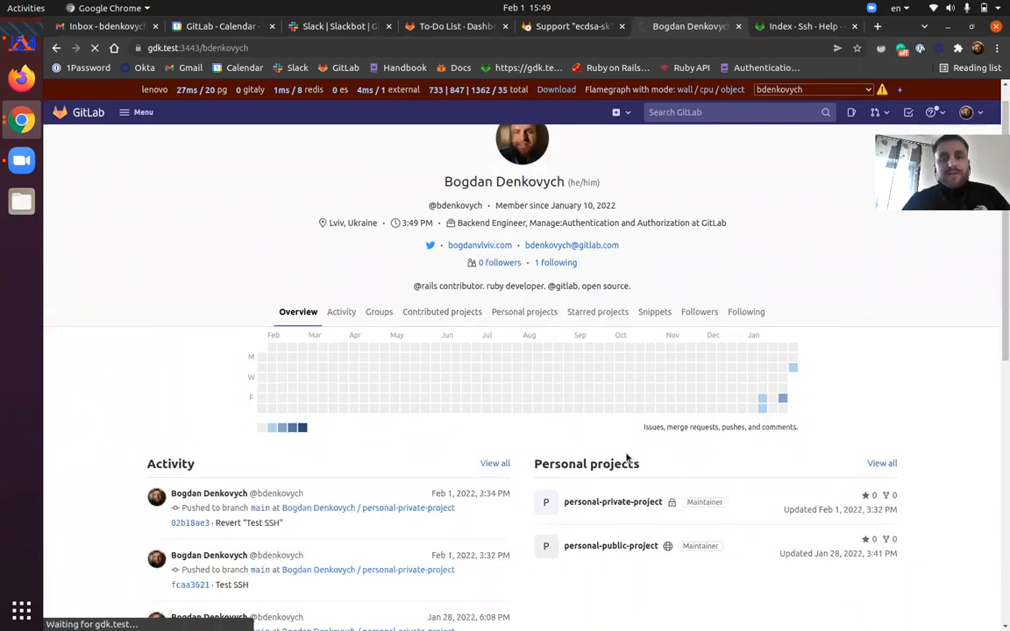
Step: Open personal-private-project from the profile's Personal projects list
click(612, 501)
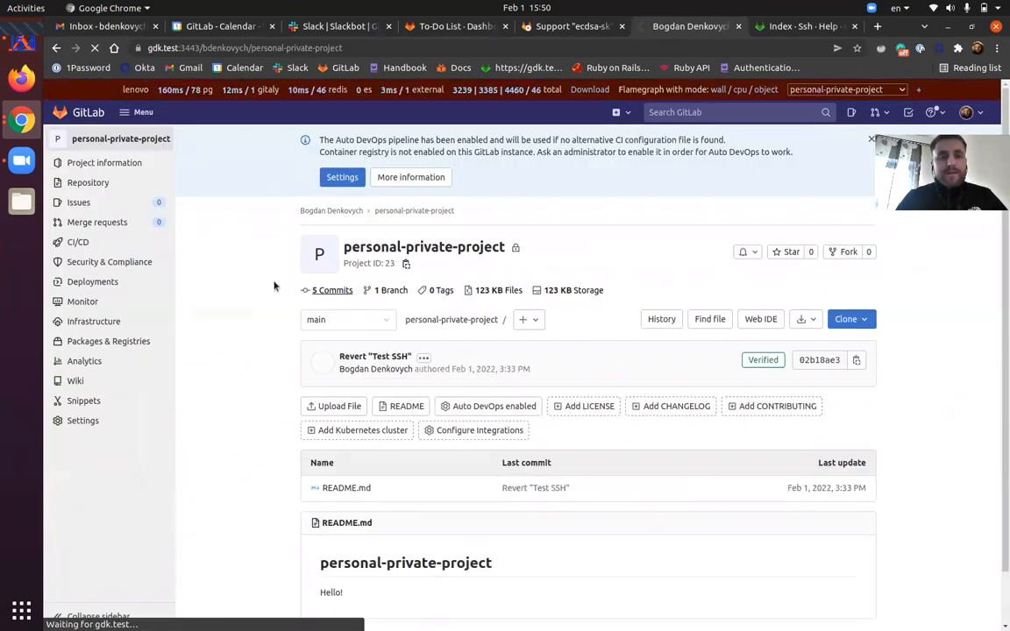
click(332, 291)
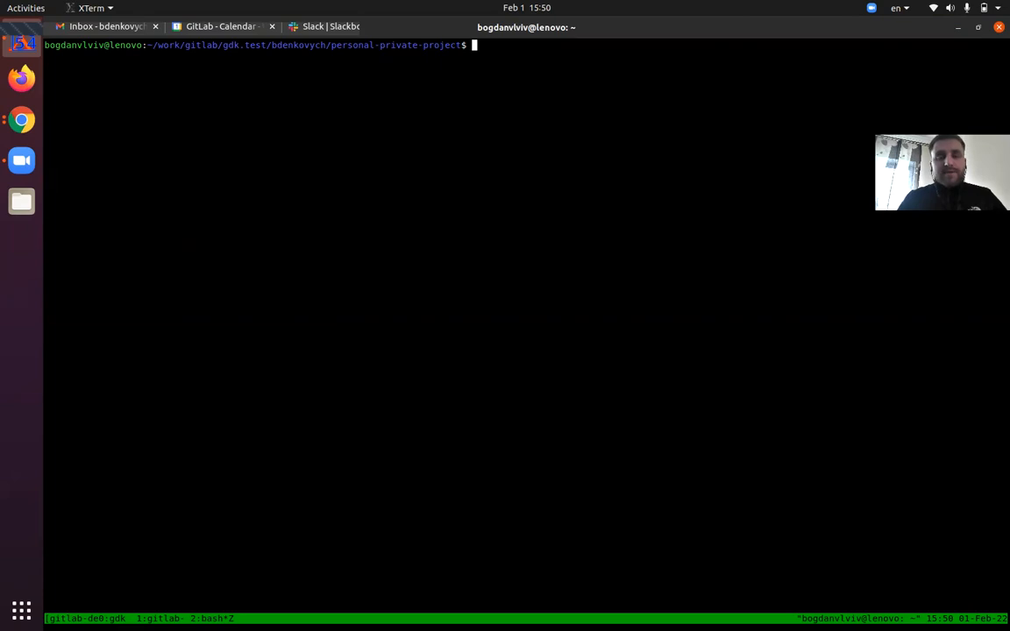
Step: Add an 'SSH key!!!' line to README.md in vim
text(vim Re)
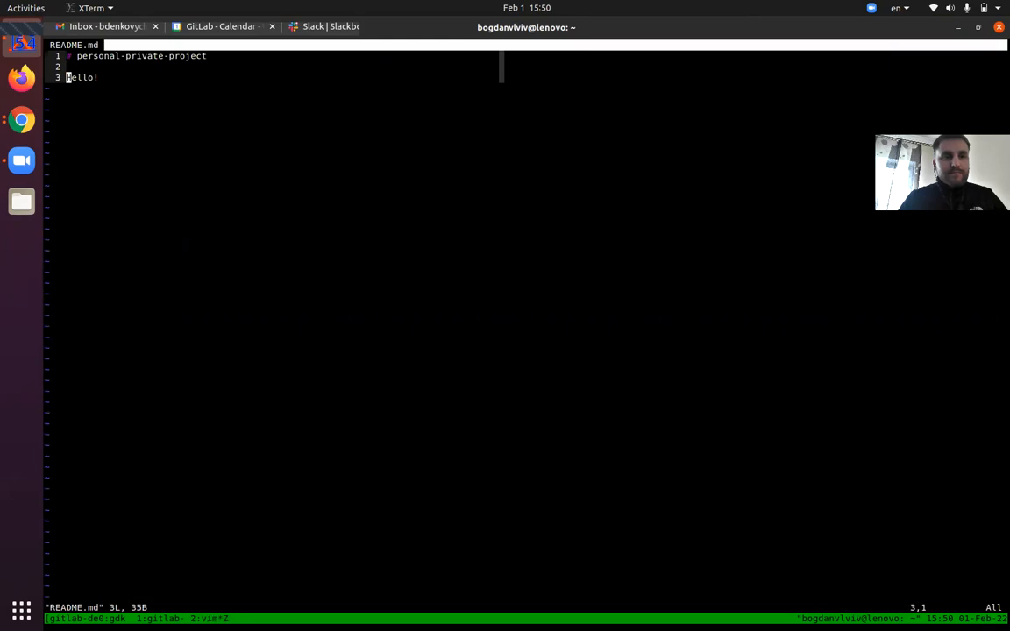
text(SSH key)
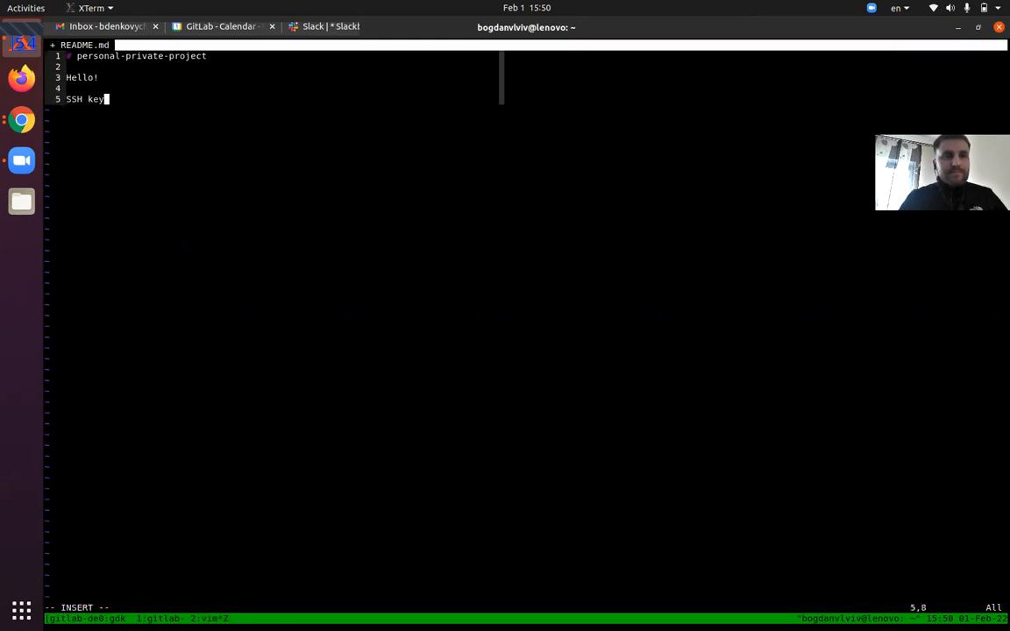
text(!)
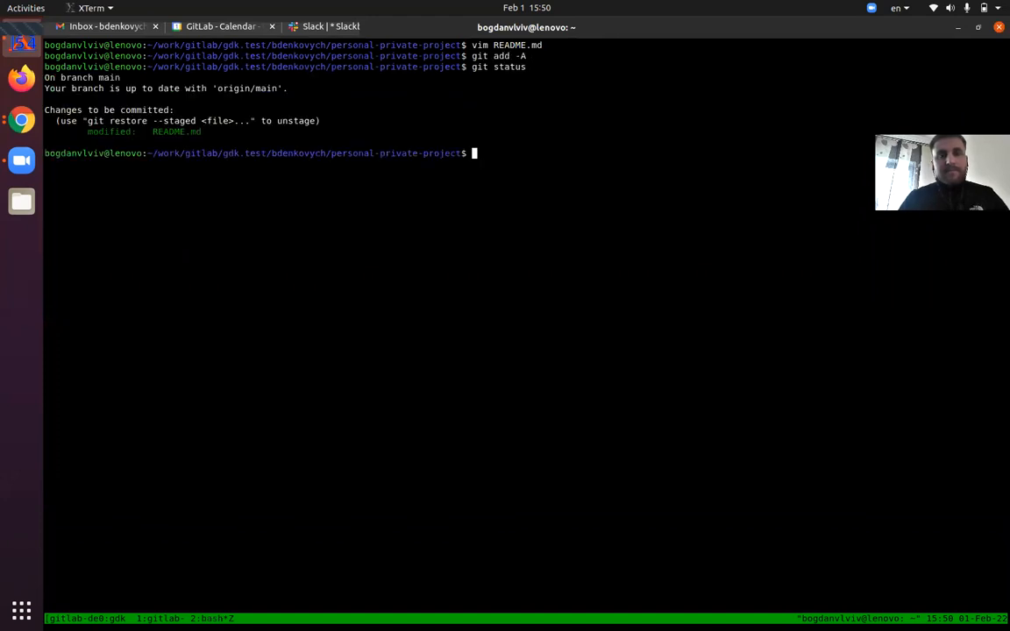
Step: Commit the change as 'Update README.md' and enter git push origin main
text(git diff --cached)
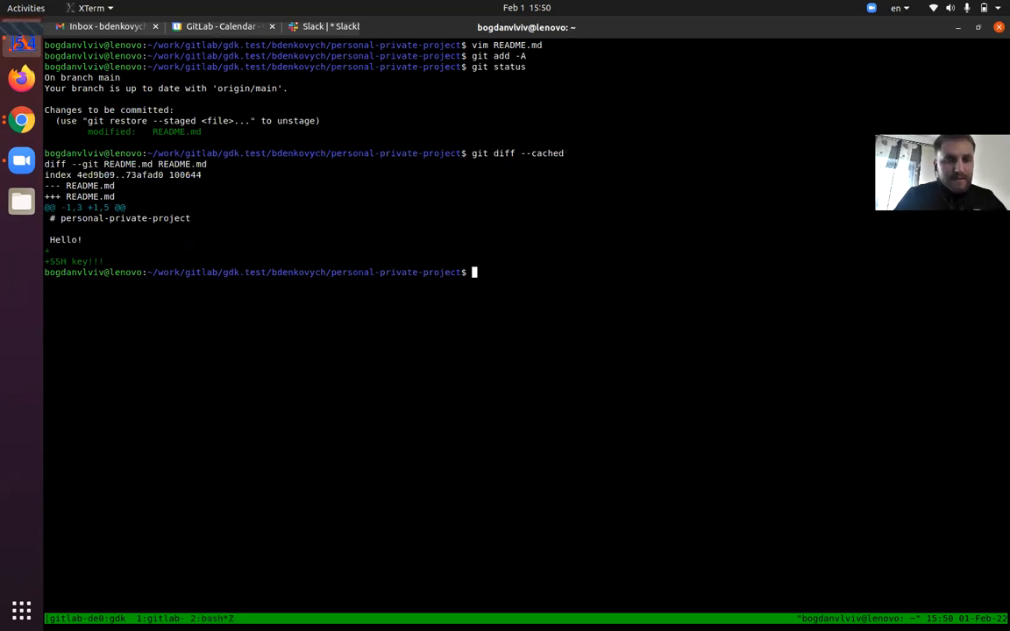
text(git commit -m ")
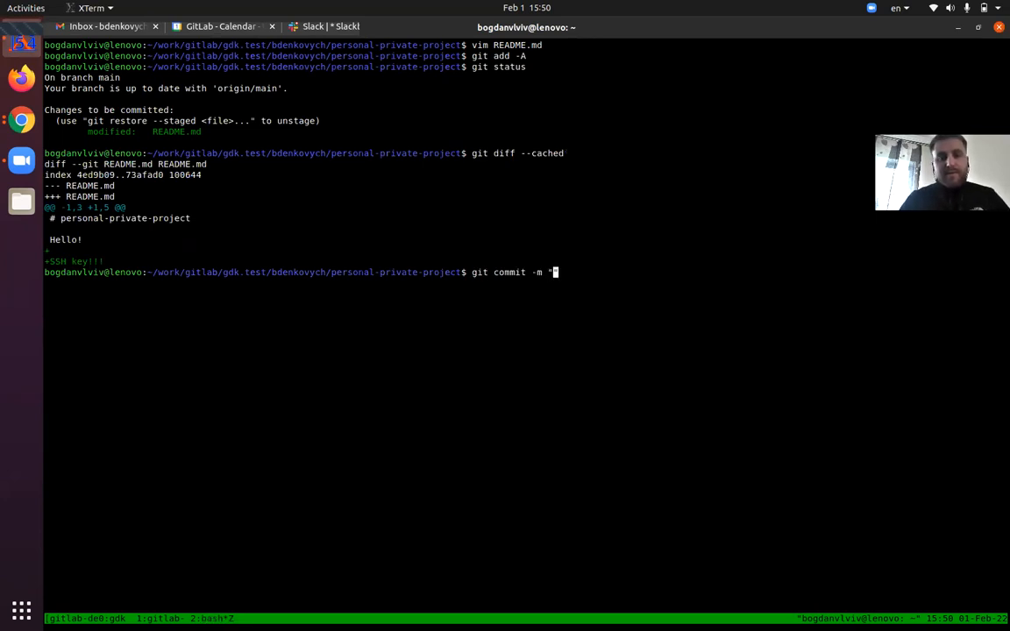
text(Update ")
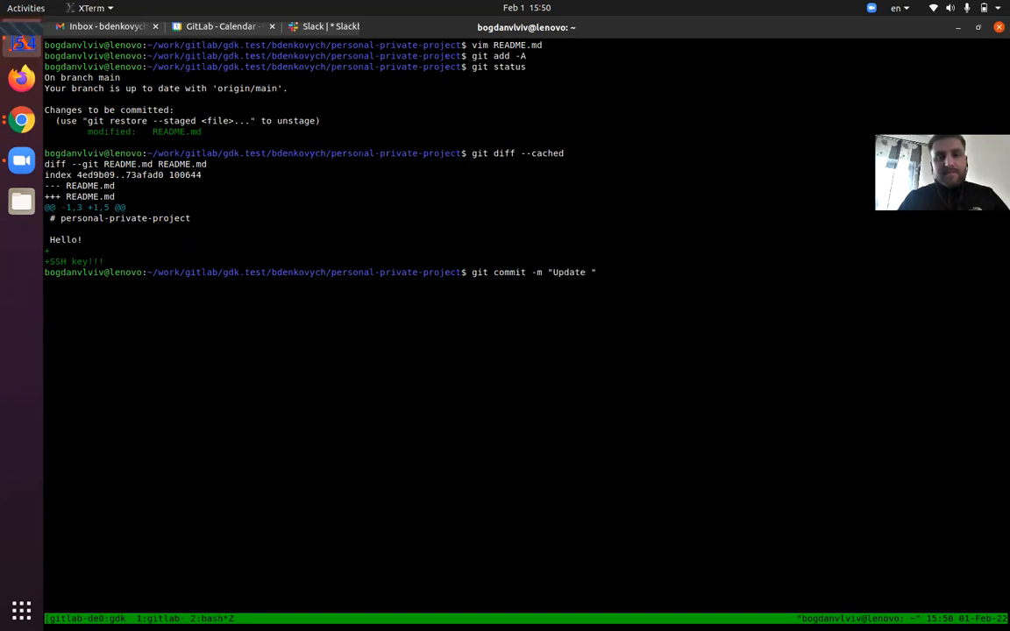
text(READme.)
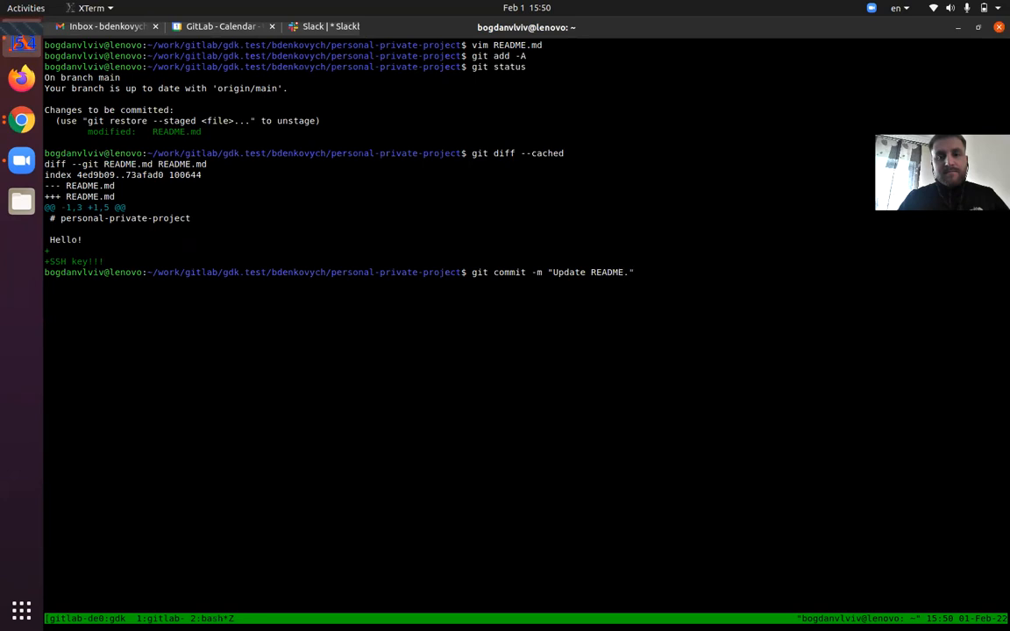
text(git push origin main)
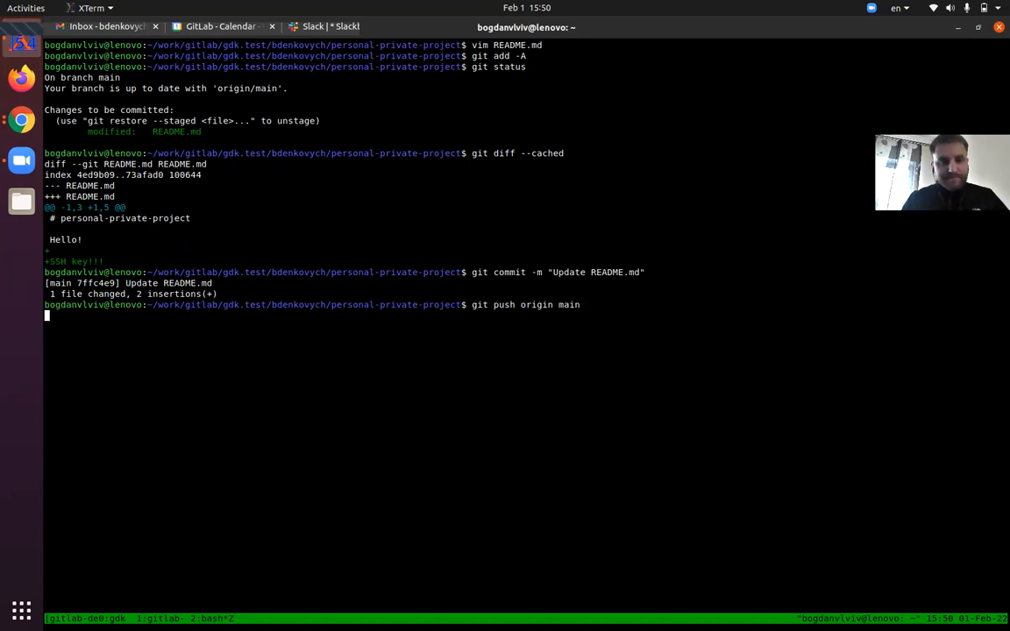
Step: Push the commit to origin main with the security key, retrying after permission denied
key(Return)
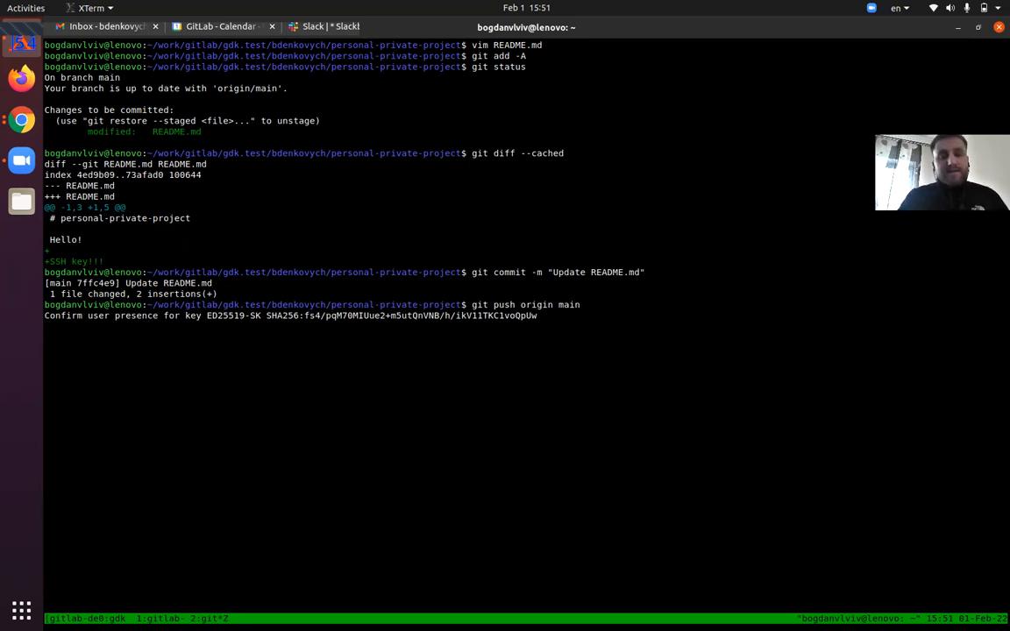
key(Return)
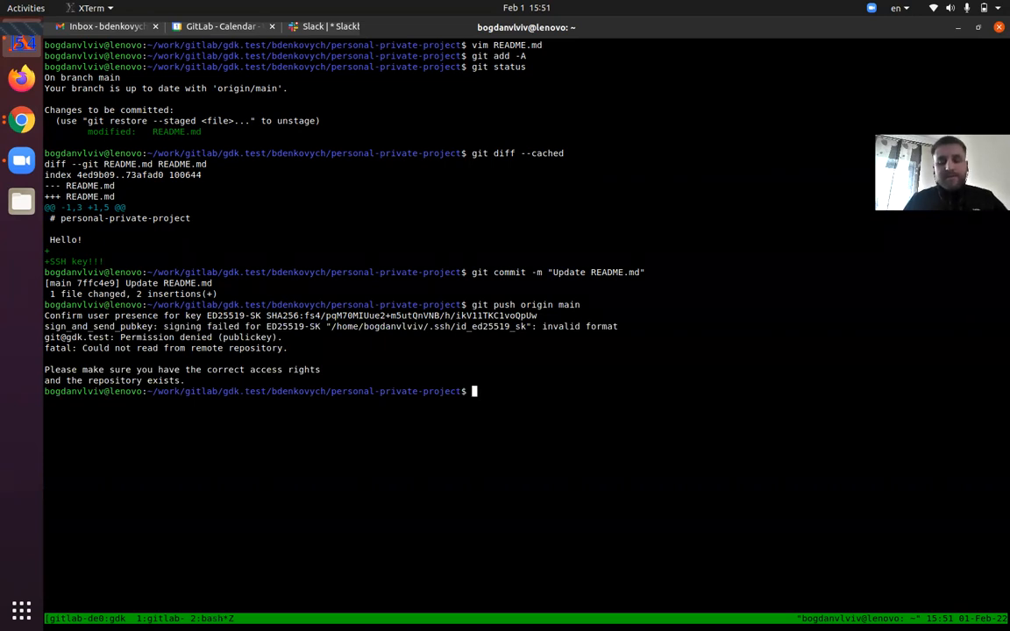
text(git push origin main)
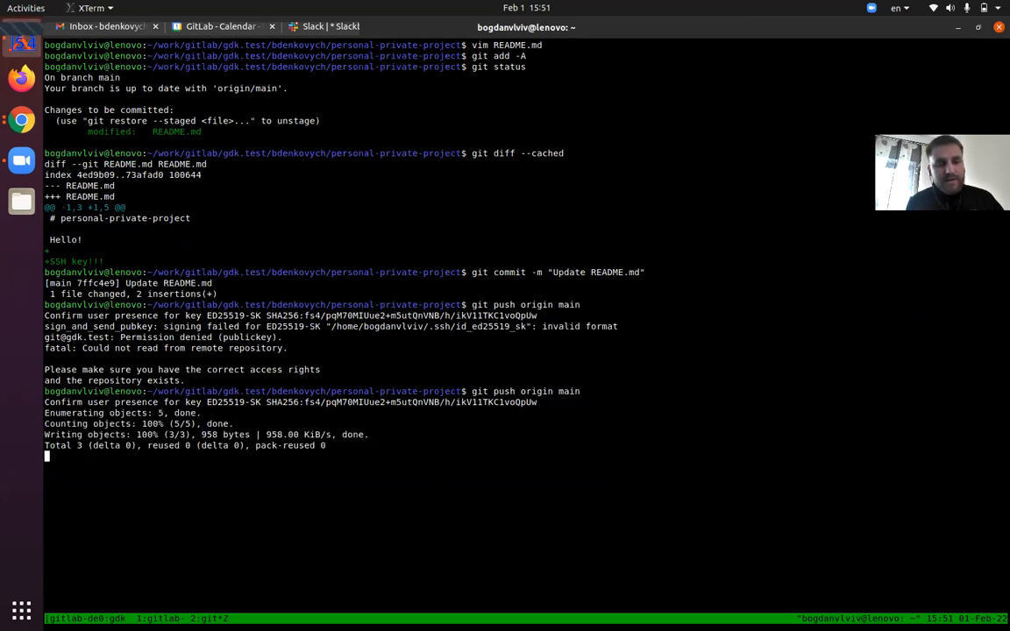
key(Return)
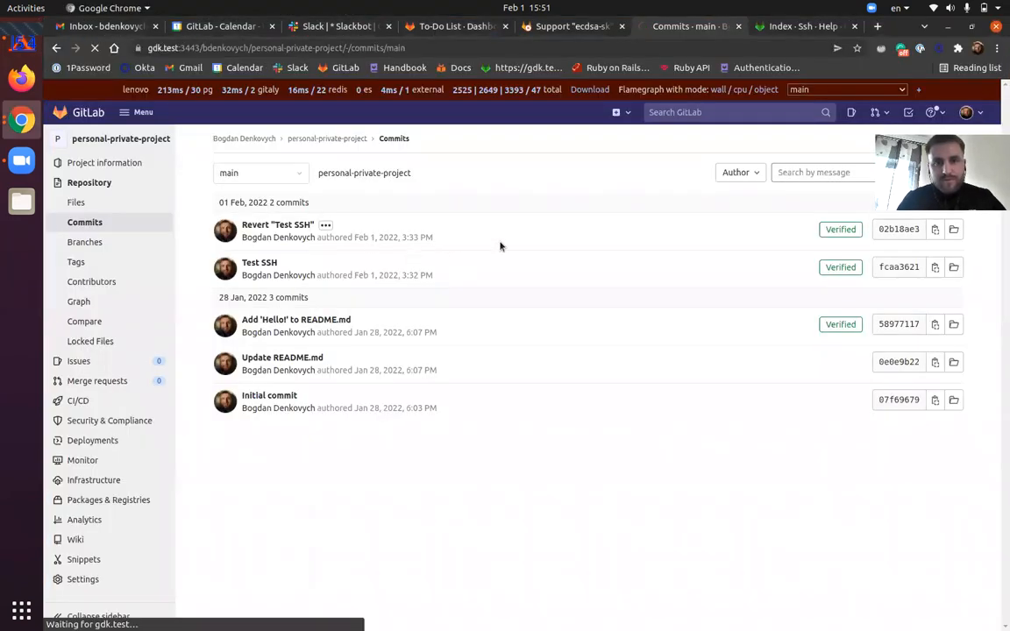
mouse_move(415, 204)
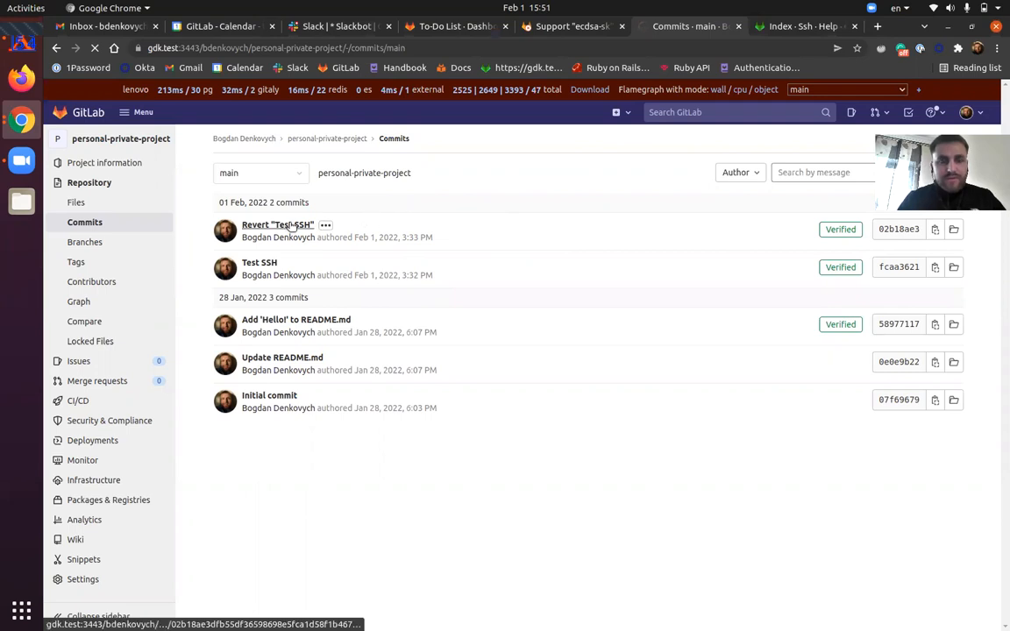
mouse_move(451, 222)
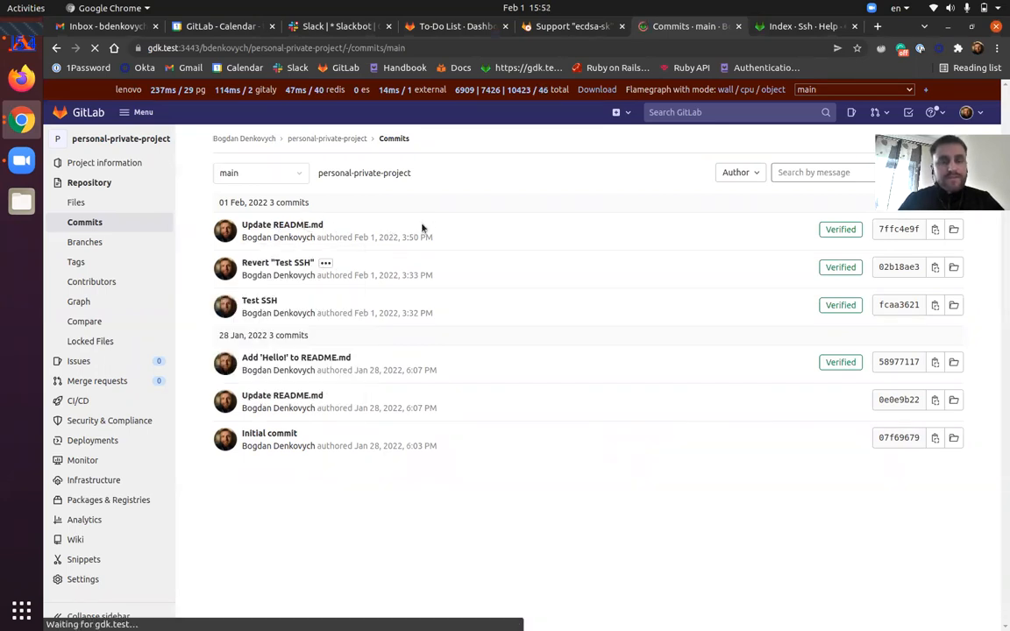
Step: Reload the commits list to show the verified 'Update README.md' commit at the top
click(281, 224)
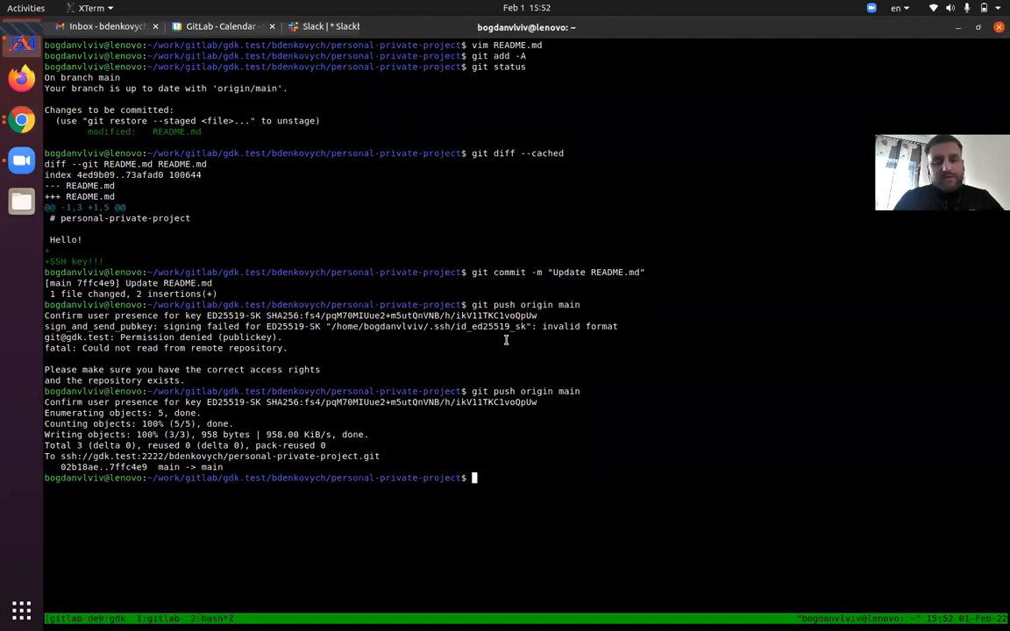
Step: Revert the latest 'Update README.md' commit with git and review the git log history
text(git lo)
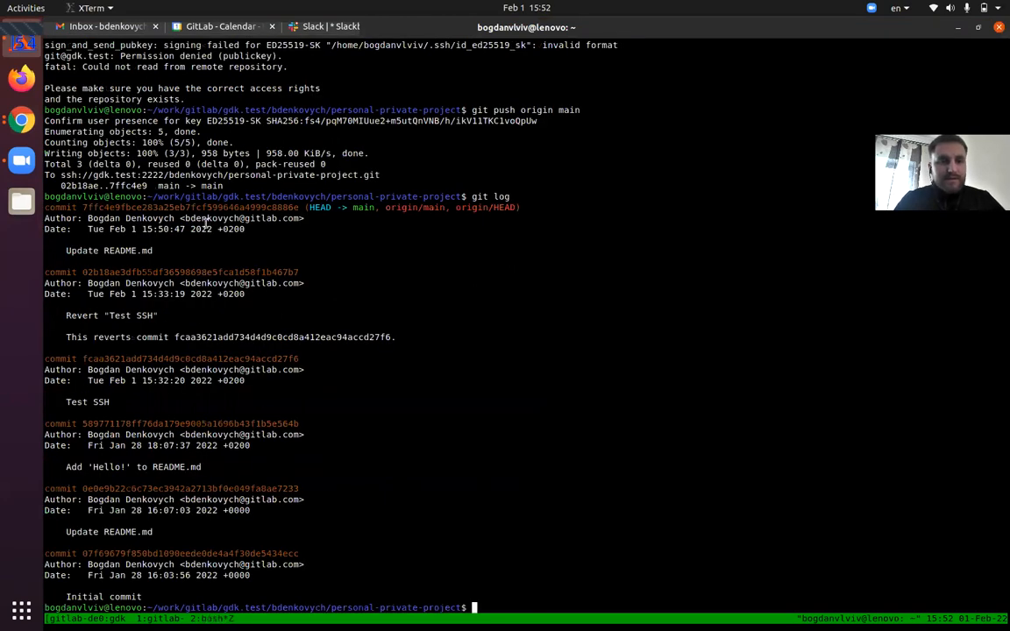
text(git)
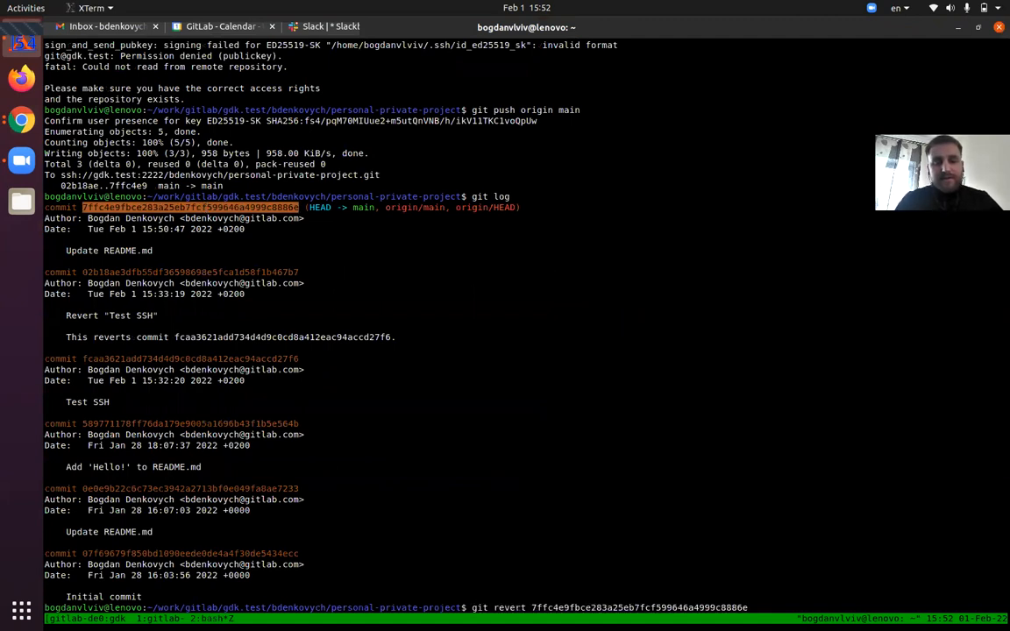
key(Return)
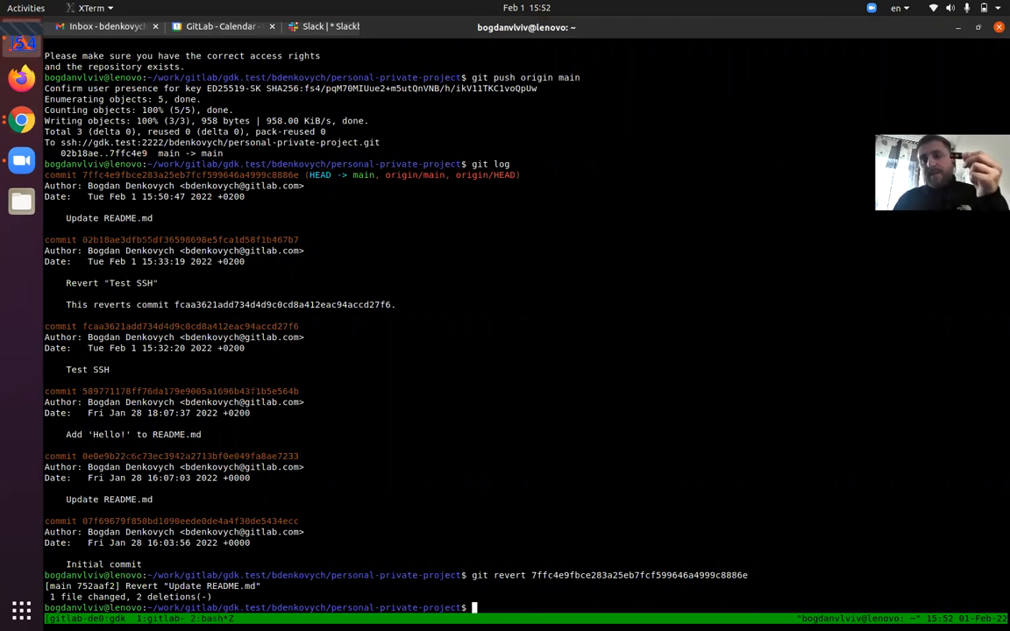
text(git log)
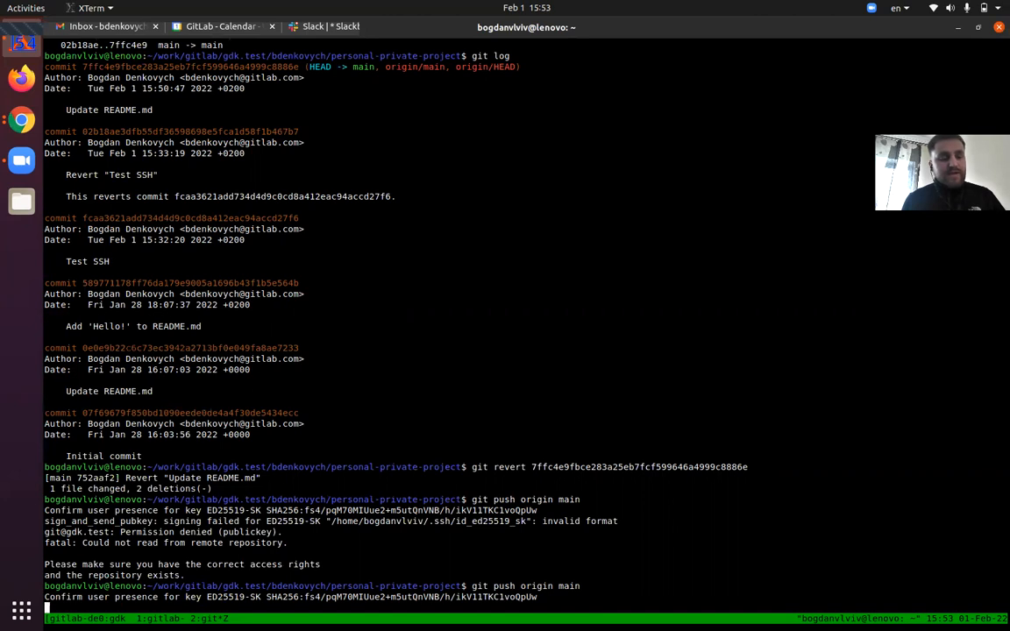
scroll(down, 3)
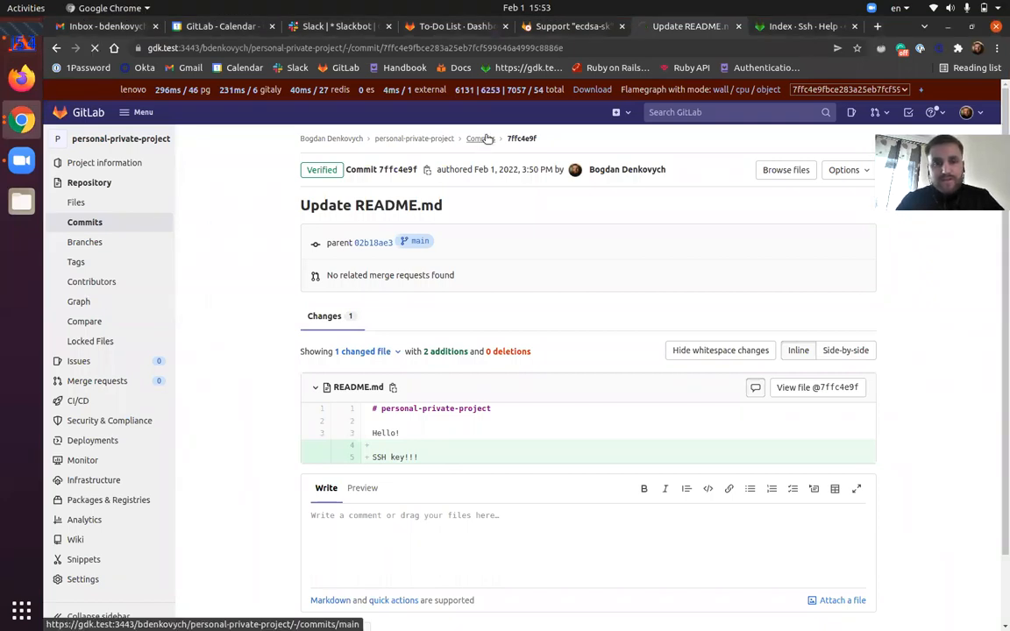
Step: Confirm the verified Revert 'Update README.md' commit in the commits list, then return to the SSH keys help page
click(480, 139)
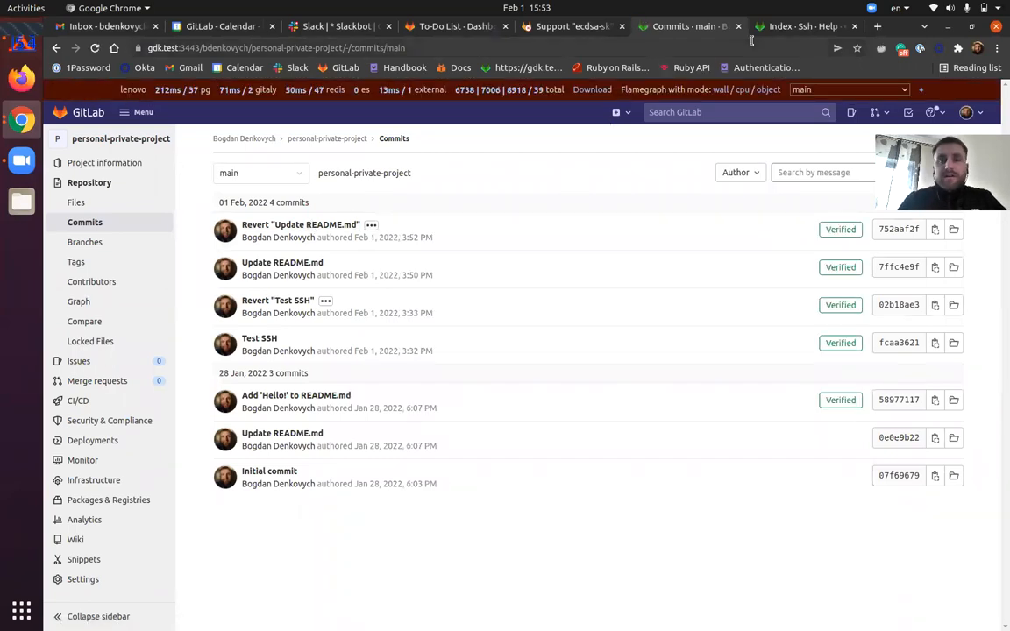
click(802, 25)
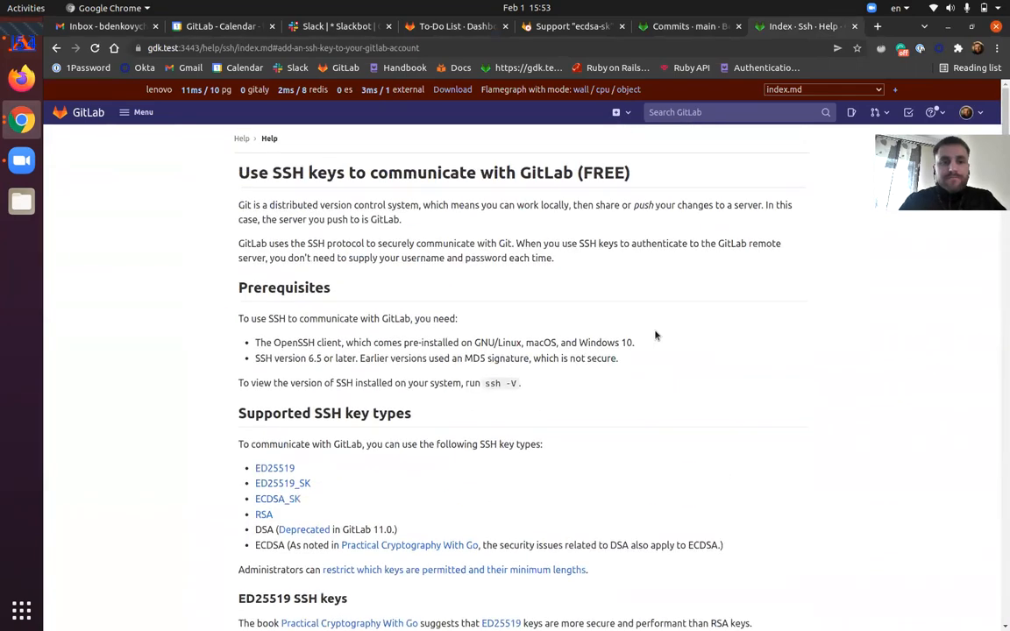
Step: Read the SSH key-type restriction docs, highlighting ECDSA_SK and ED25519_SK, then return to the merge request
scroll(down, 3)
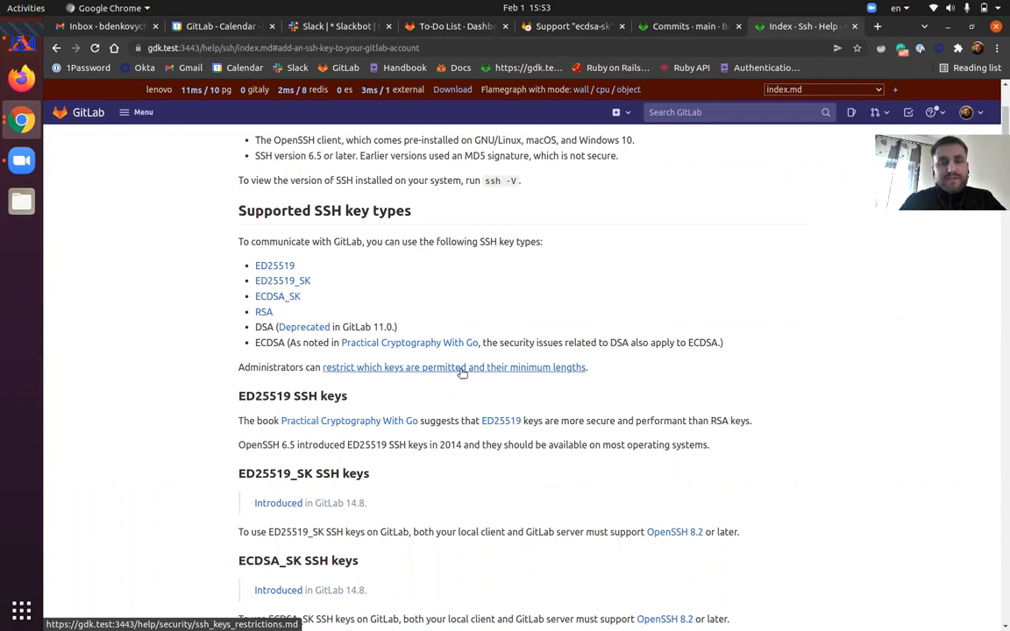
click(454, 366)
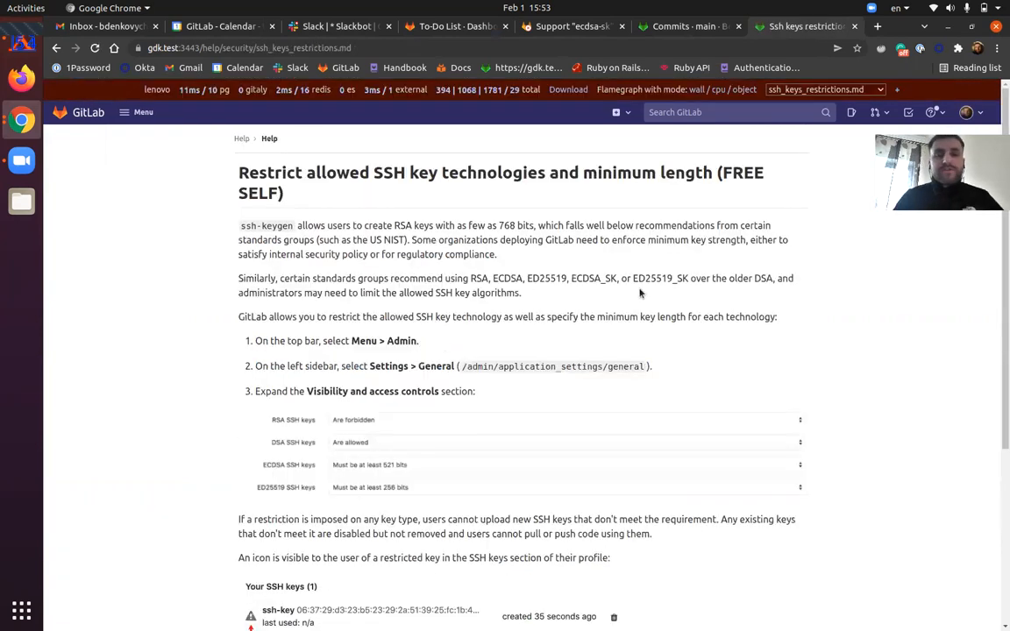
scroll(down, 3)
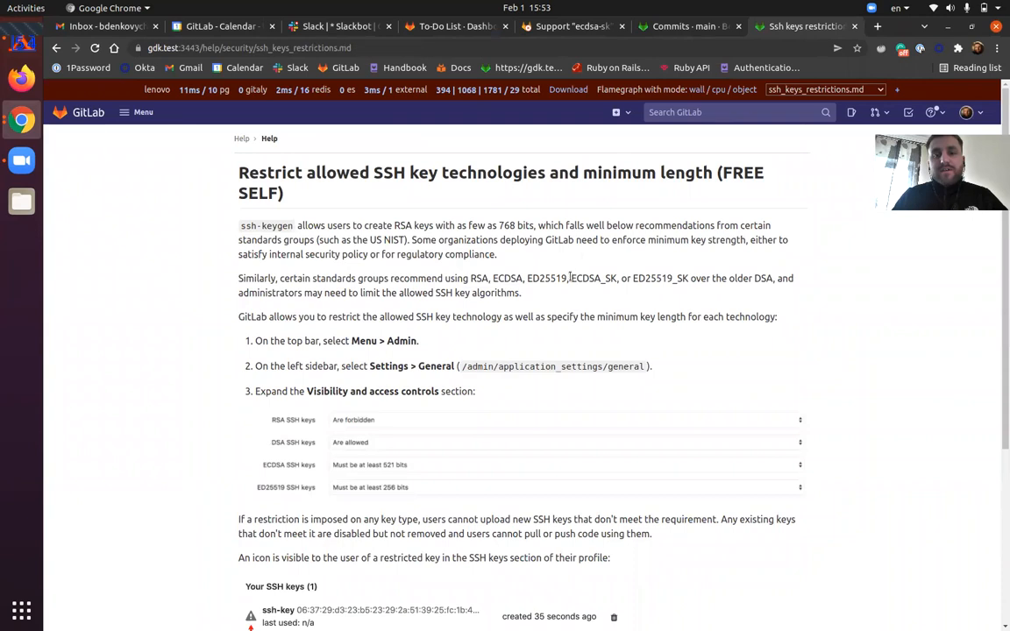
drag(571, 278, 688, 278)
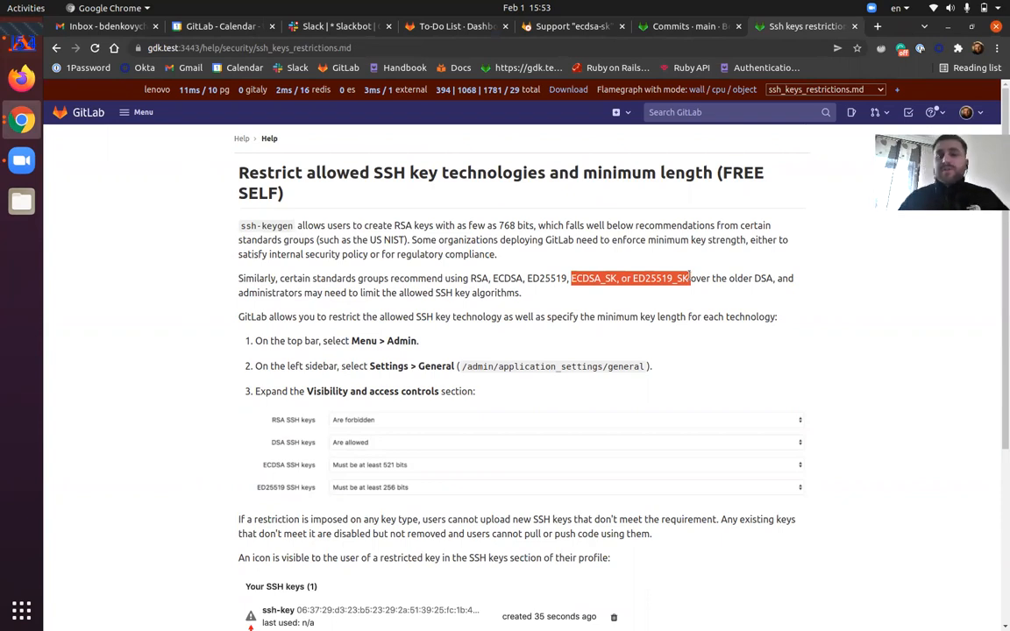
click(570, 25)
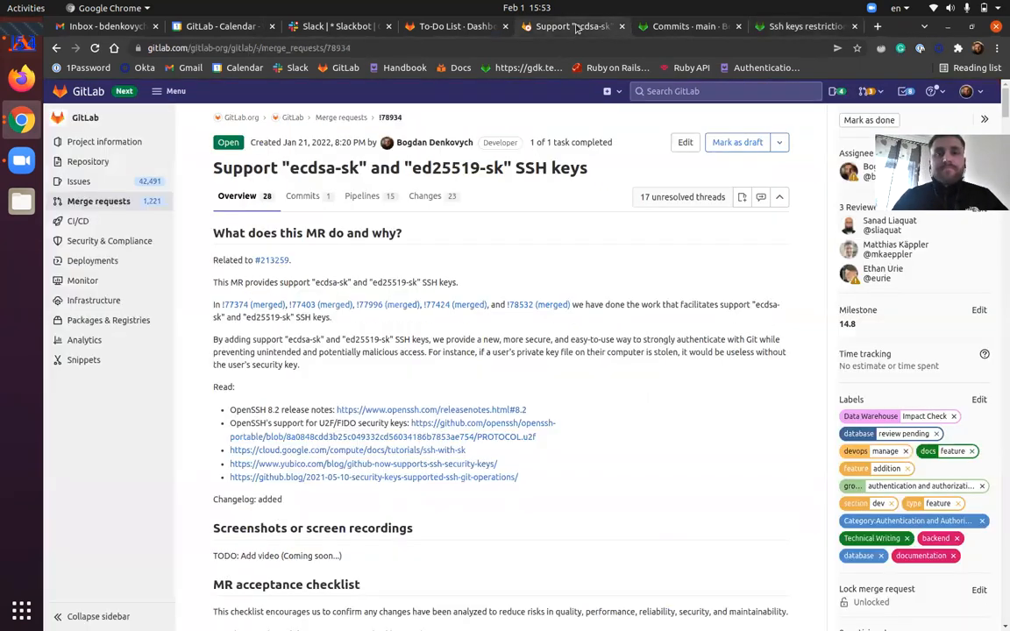